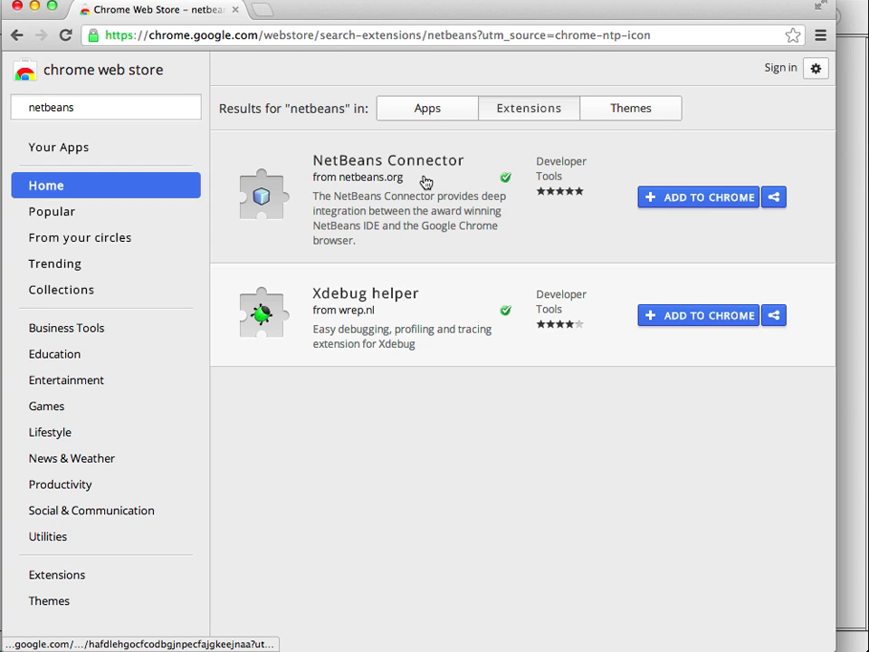
mouse_move(569, 186)
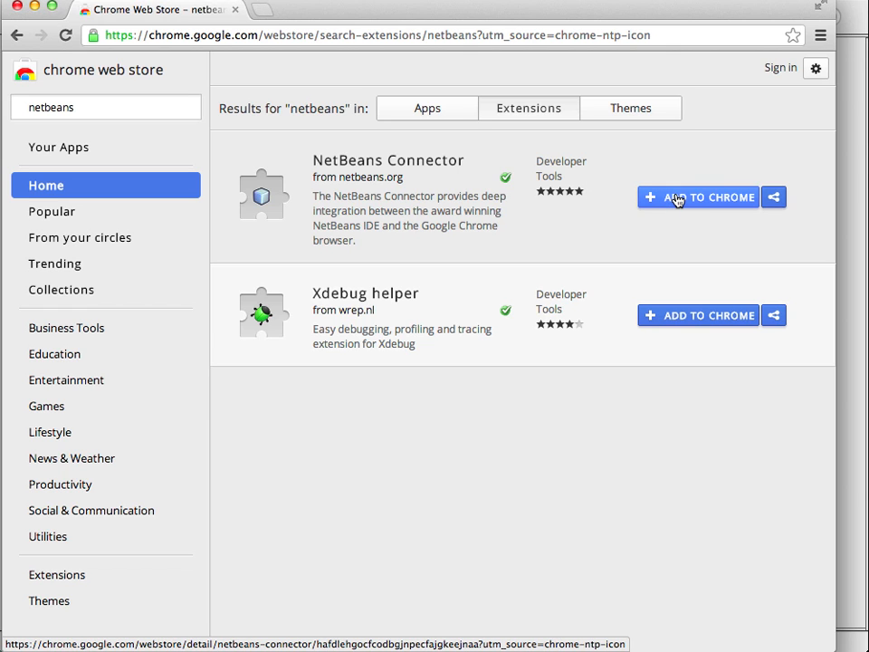
- Install the NetBeans Connector extension from the Chrome Web Store and confirm the addition
left_click(697, 196)
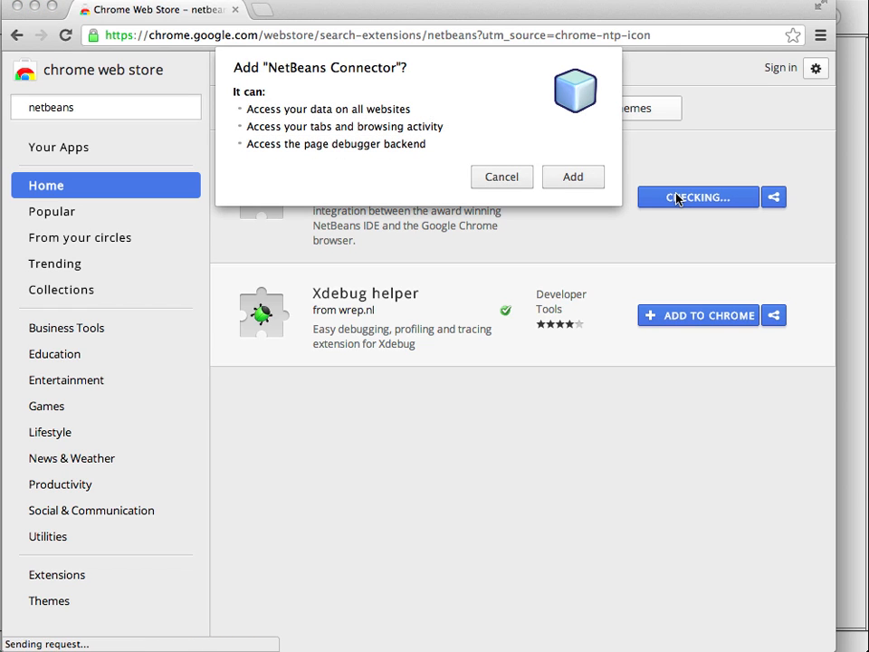
left_click(573, 176)
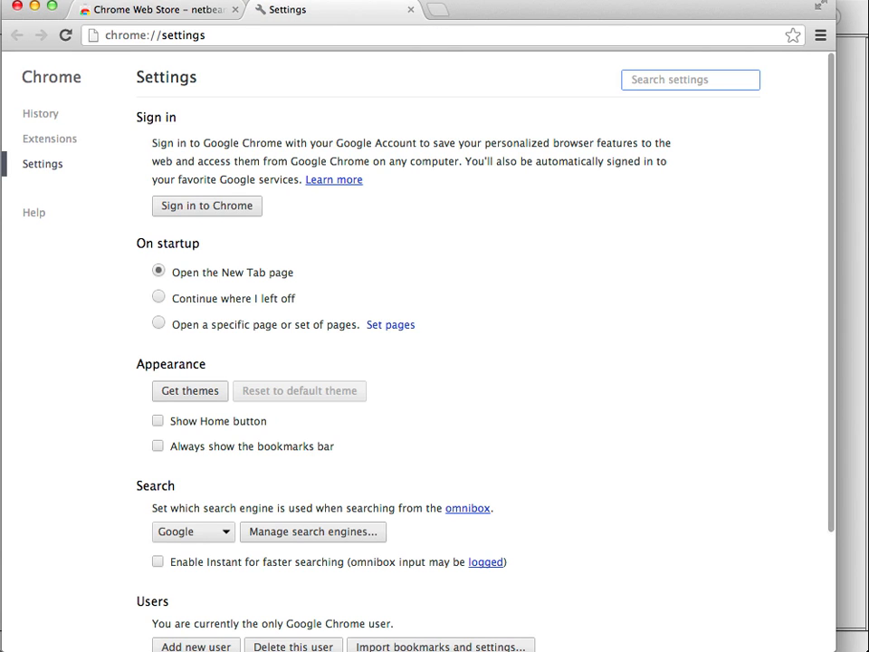
mouse_move(41, 140)
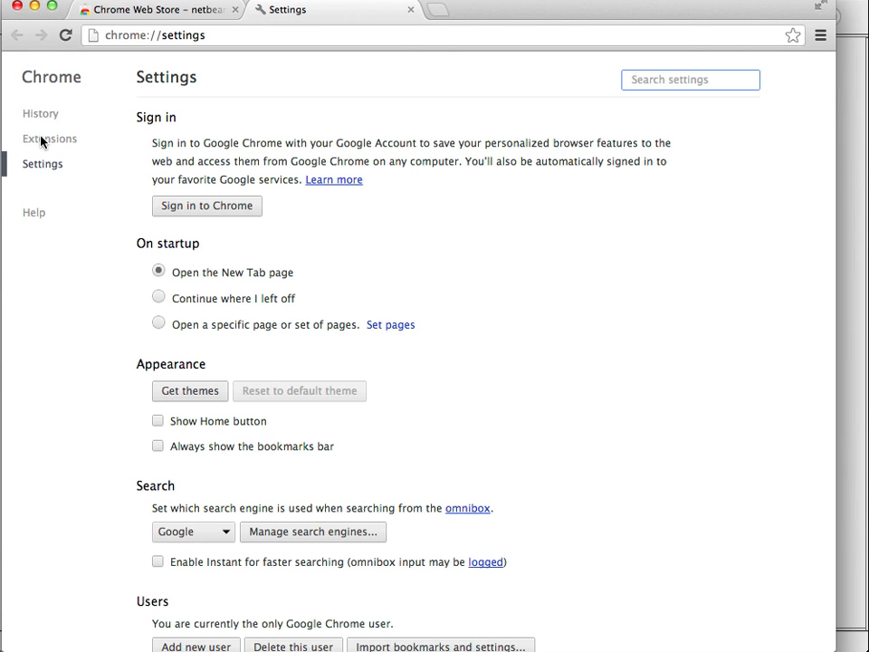
- Show the Extensions list in Chrome's settings
left_click(49, 139)
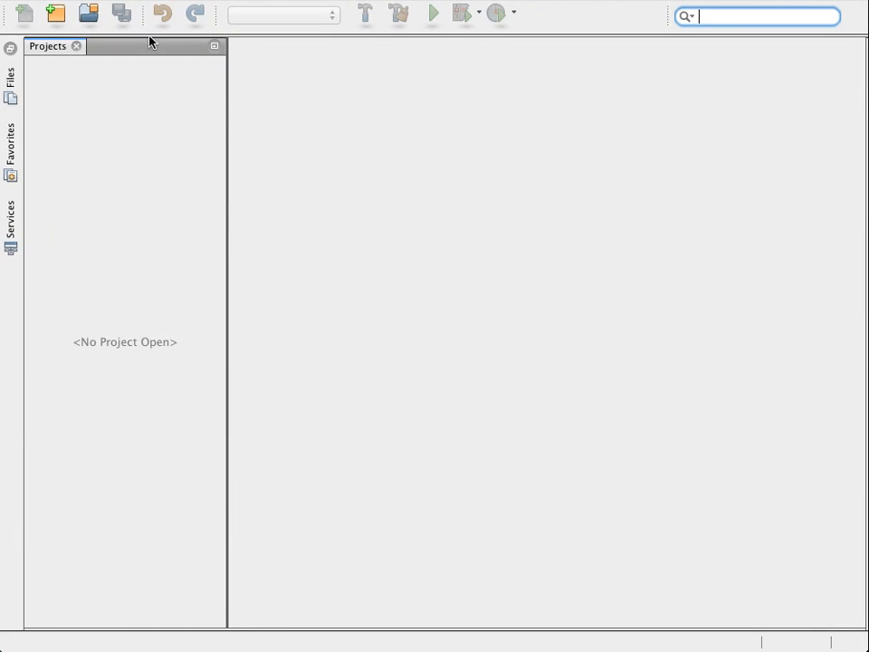
- Start a new HTML5 Application project named 'HTML5Dem' and advance to the site template step
left_click(55, 13)
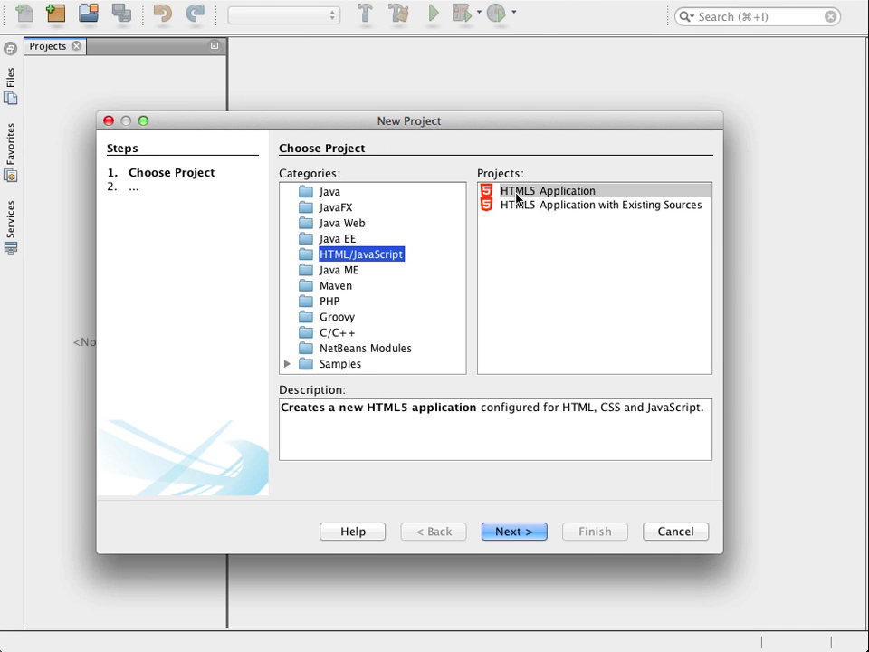
left_click(547, 190)
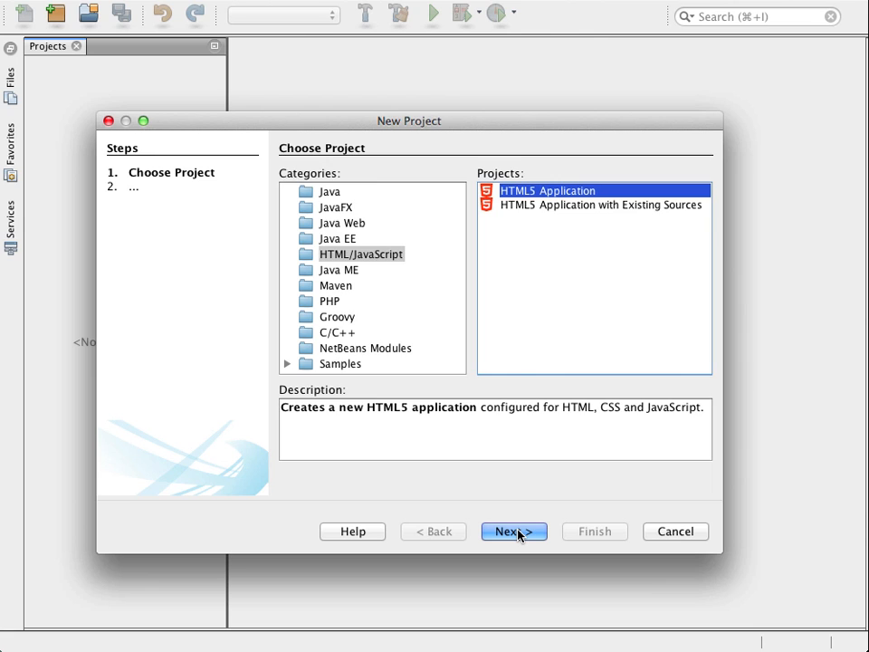
left_click(514, 532)
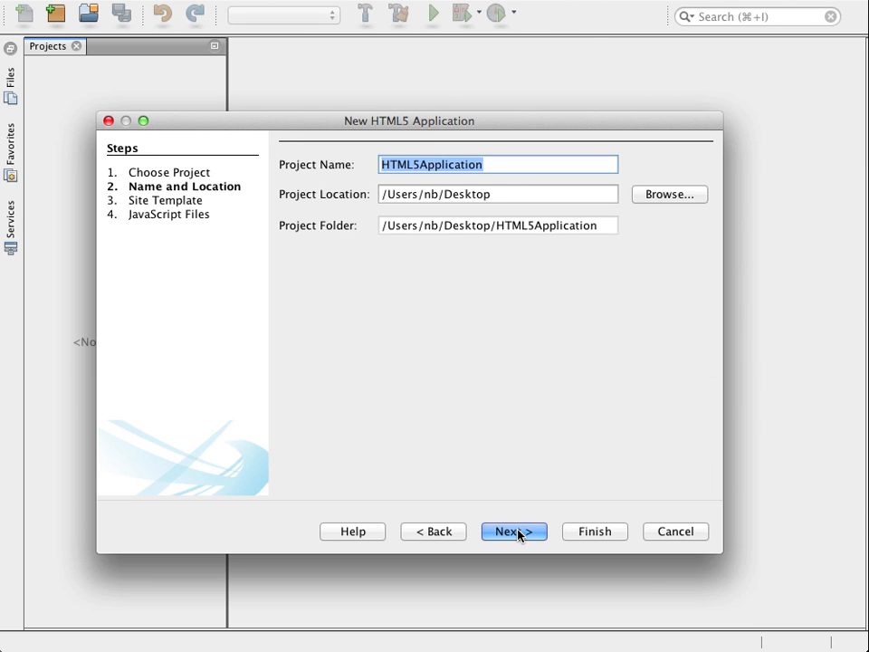
type("HTML5")
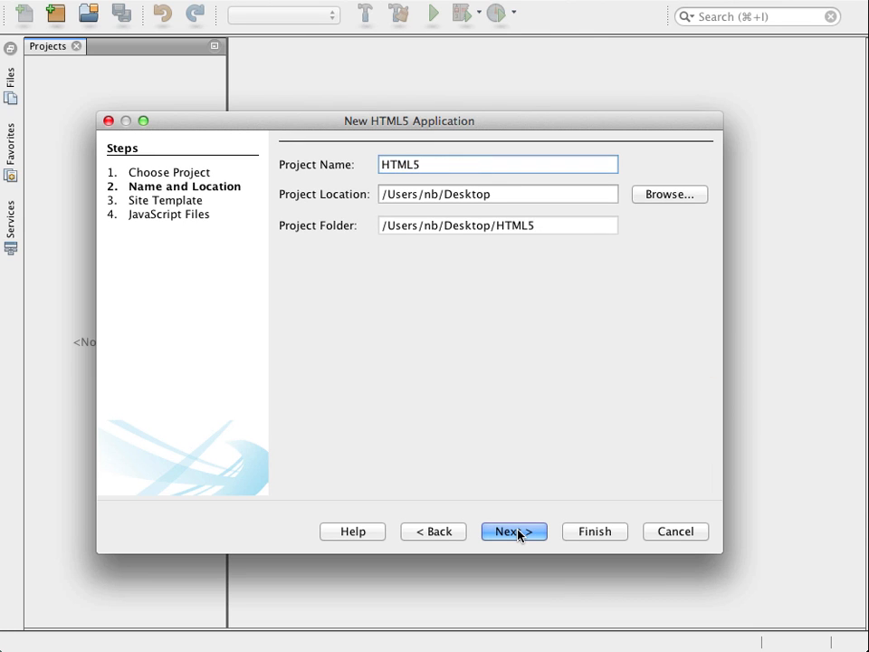
type("Dem")
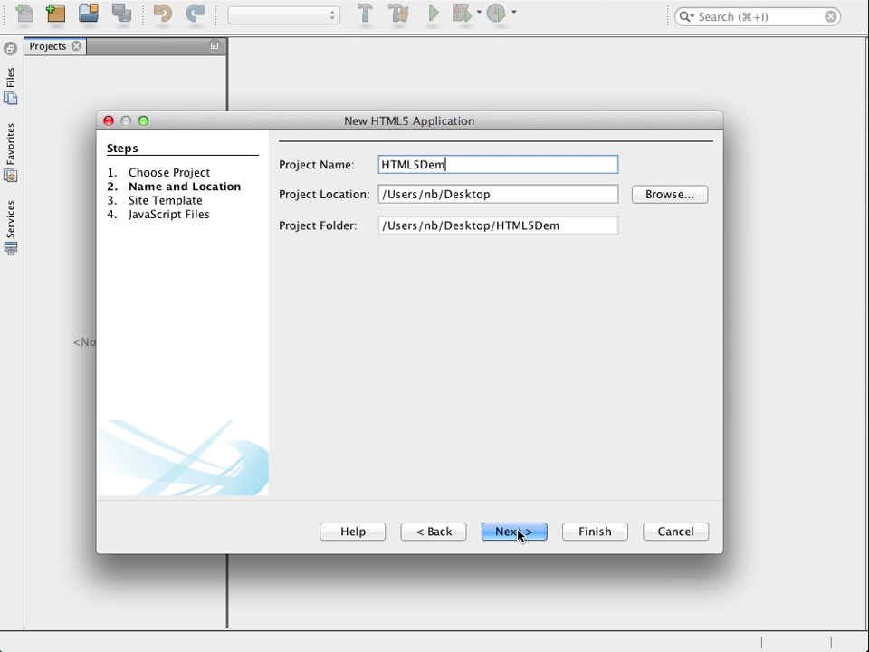
left_click(509, 531)
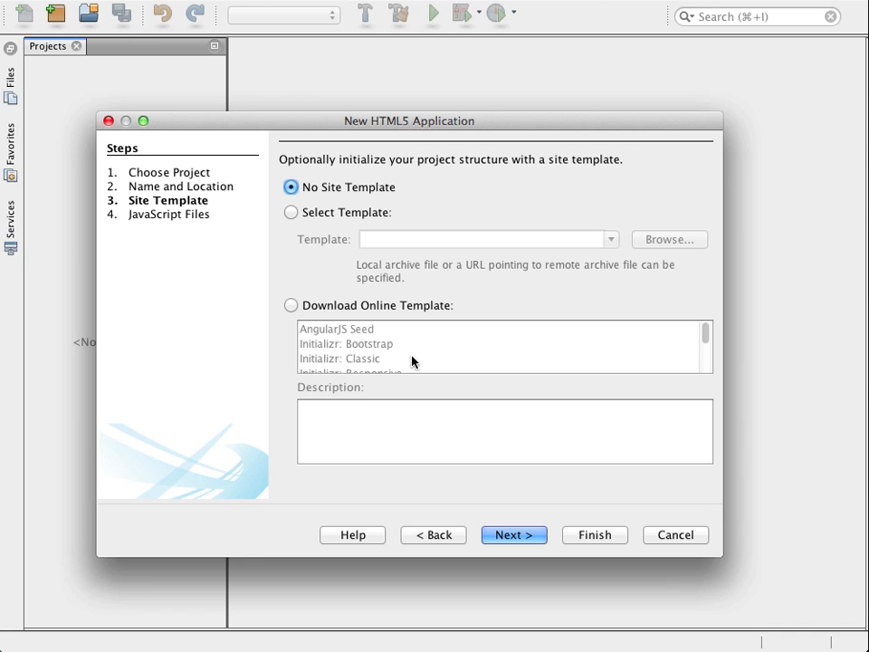
- Skip site templates, filter libraries by 'jq' and add jQuery 1.9.0
left_click(514, 534)
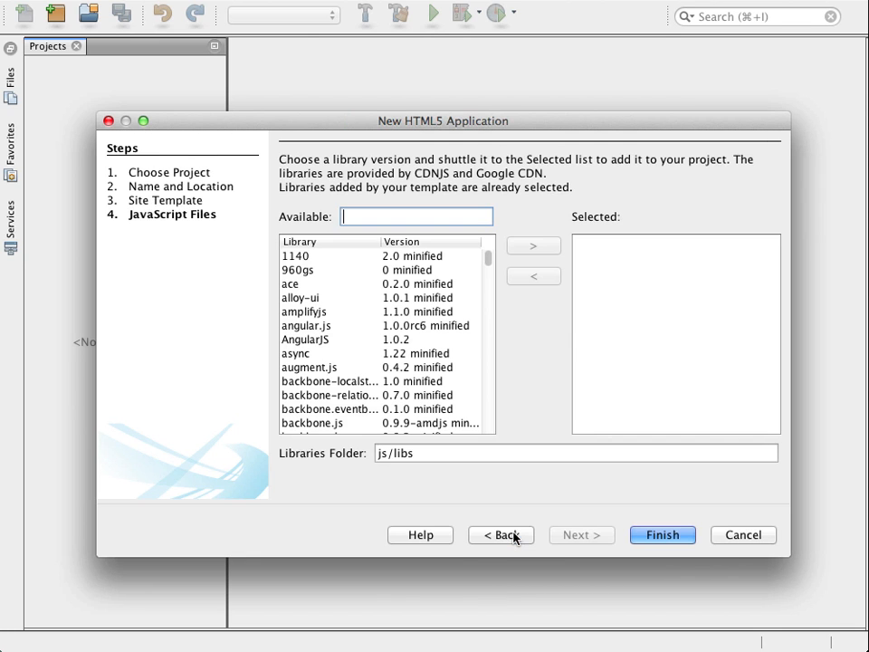
mouse_move(494, 483)
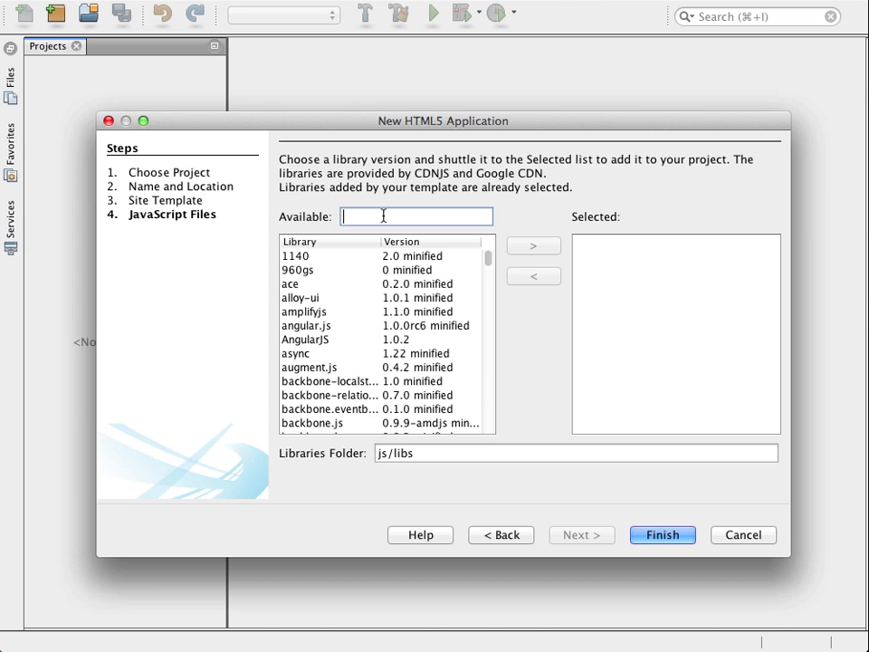
type("j")
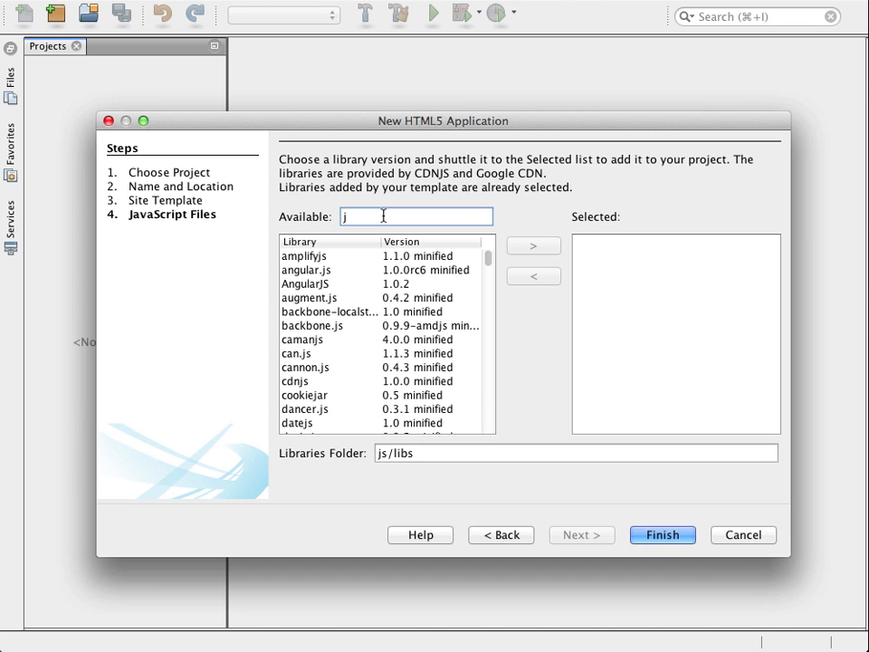
type("q")
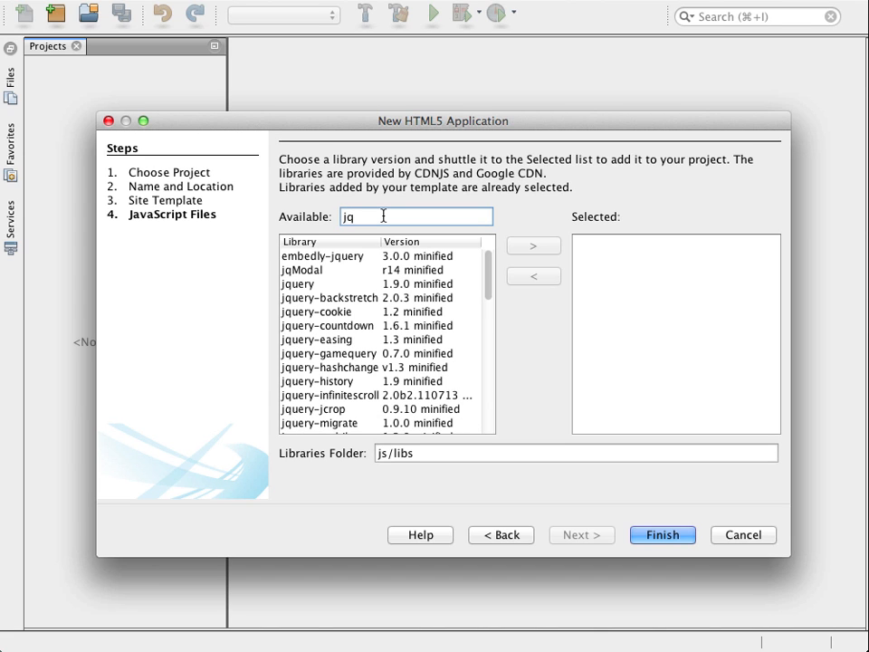
left_click(299, 283)
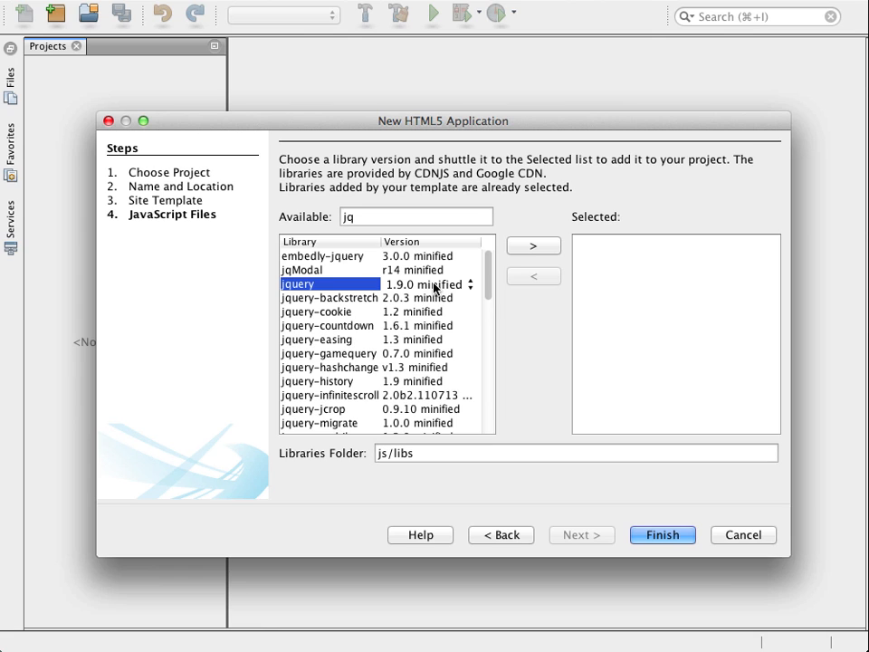
left_click(533, 245)
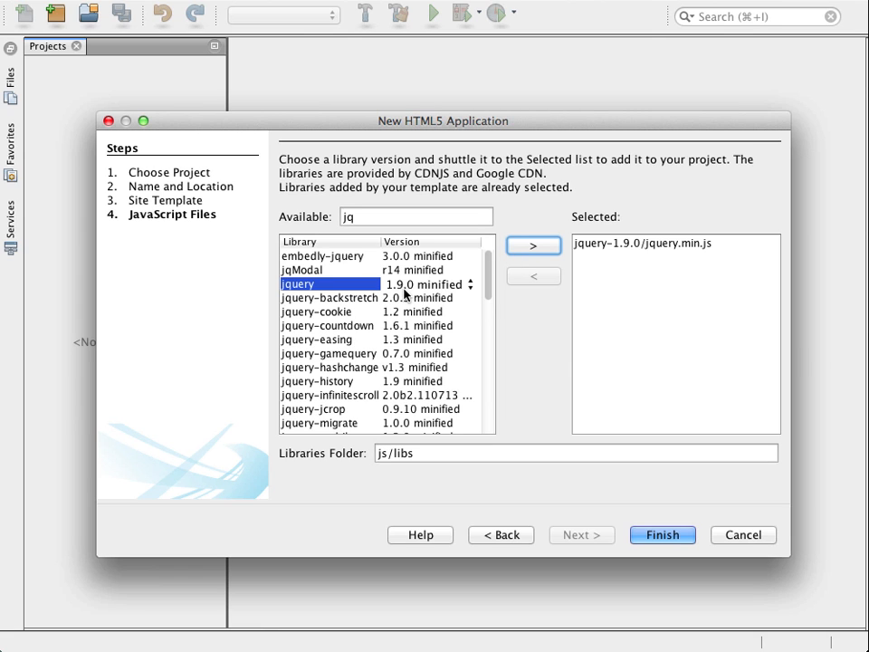
- Add jQuery UI 1.10.0 to the selected libraries and finish creating HTML5Demo
scroll("down", 3)
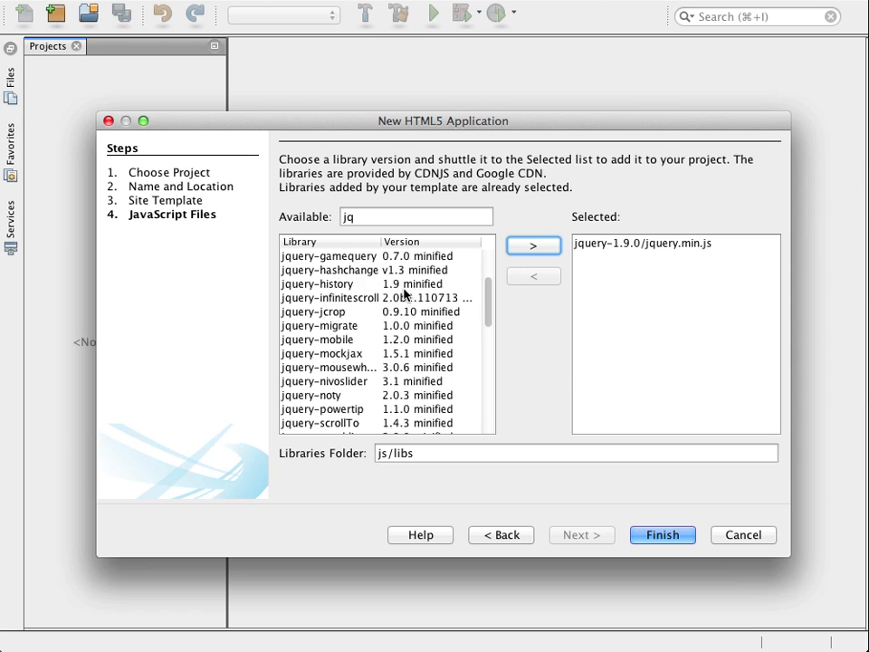
scroll("down", 3)
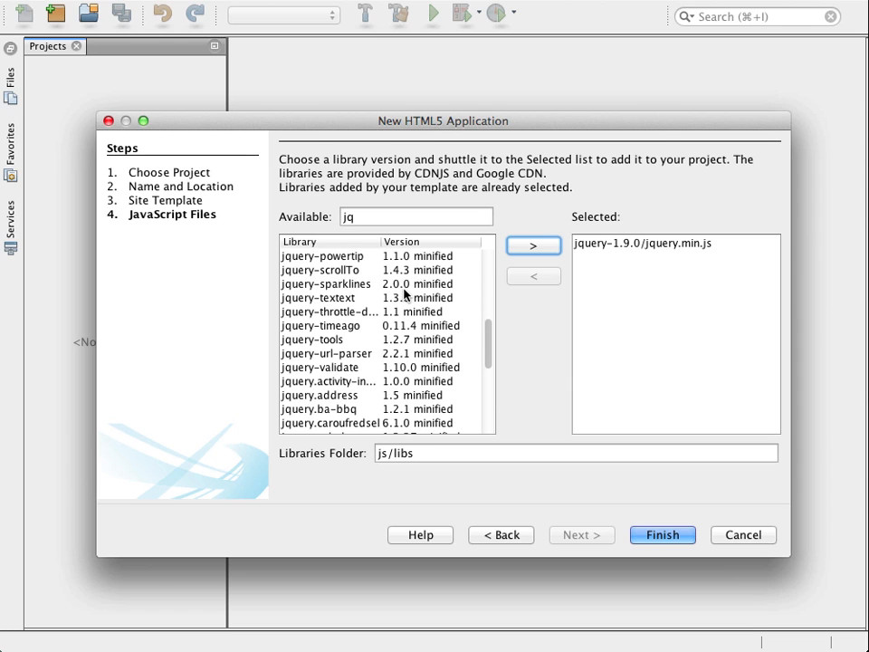
scroll("down", 3)
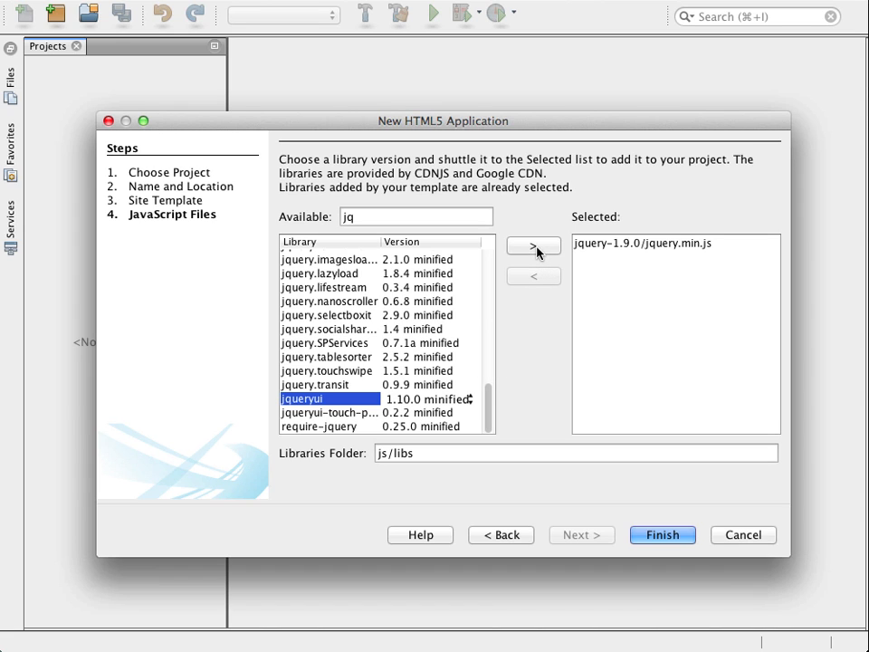
left_click(534, 245)
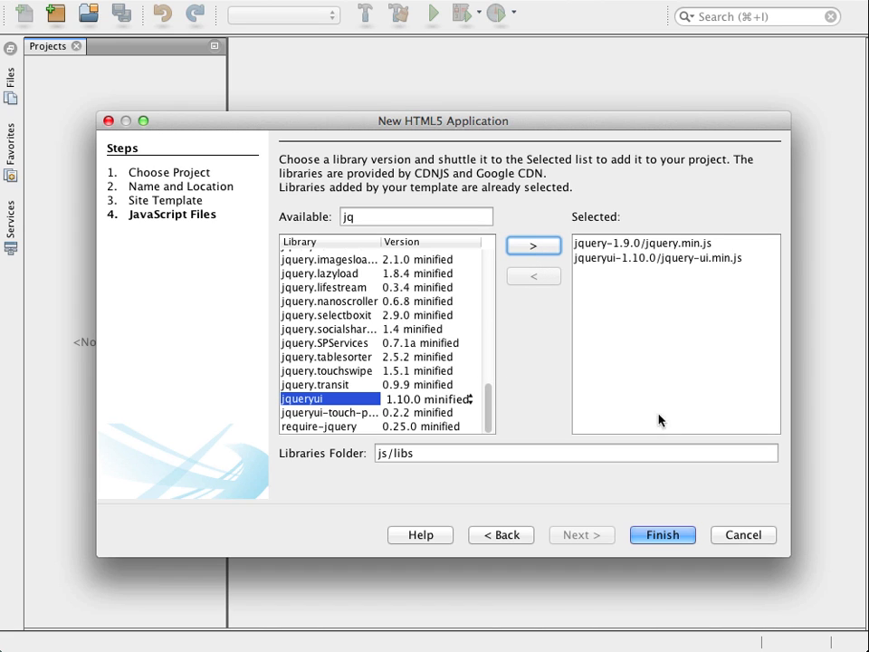
left_click(662, 534)
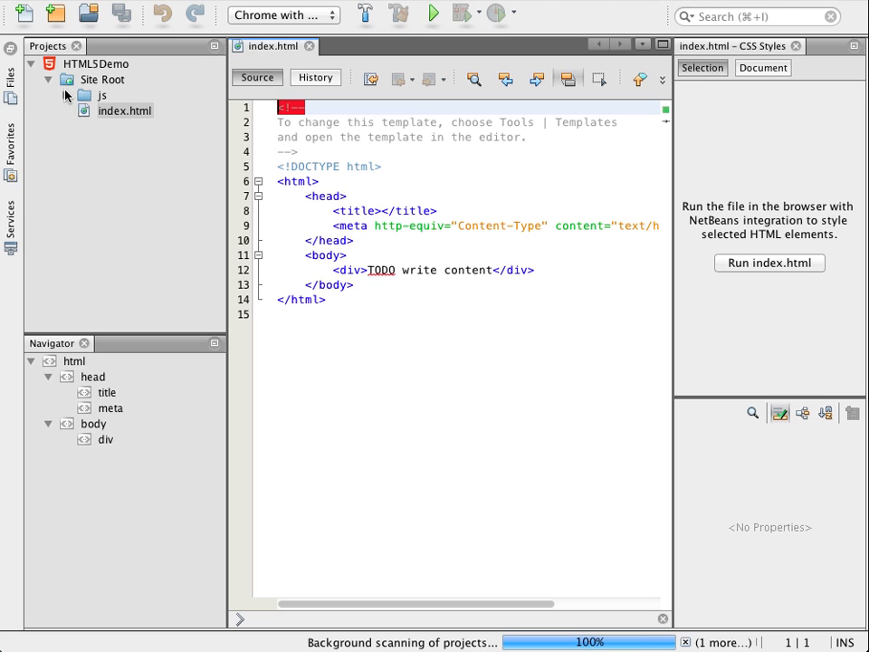
- Expand js/libs and its jquery-1.9.0 and jqueryui-1.10.0 folders in the Projects tree
left_click(67, 96)
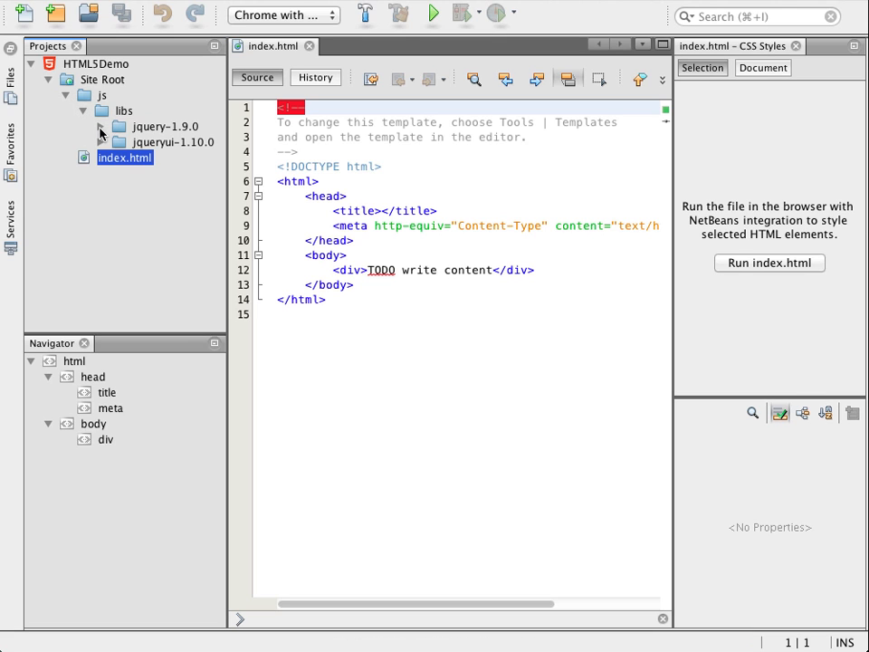
left_click(100, 126)
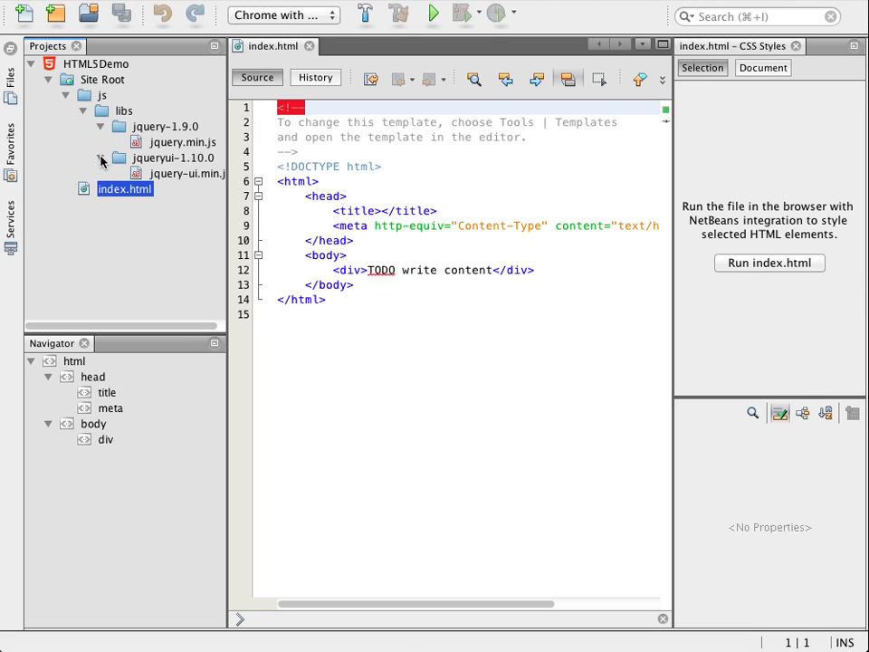
left_click(102, 158)
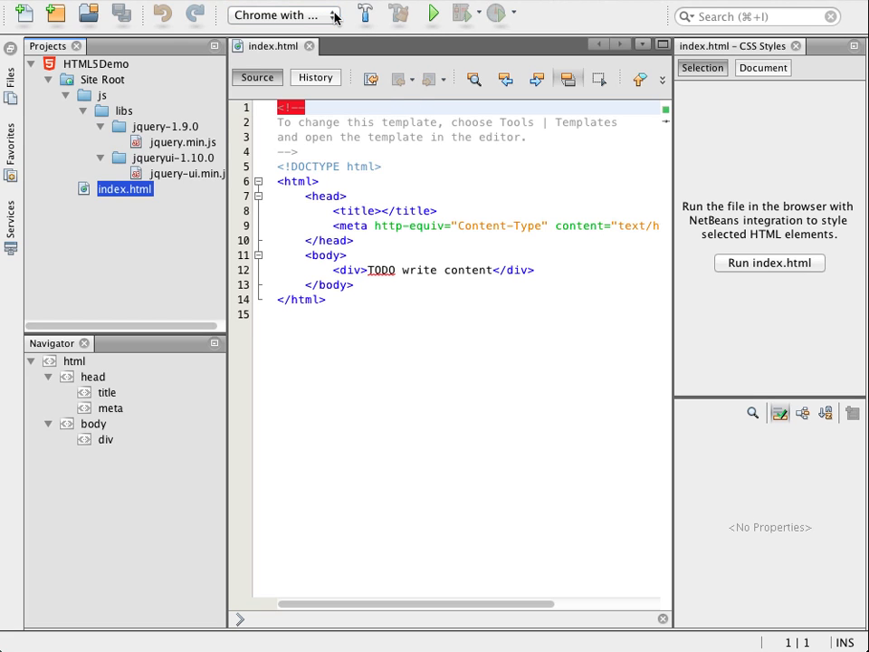
mouse_move(433, 14)
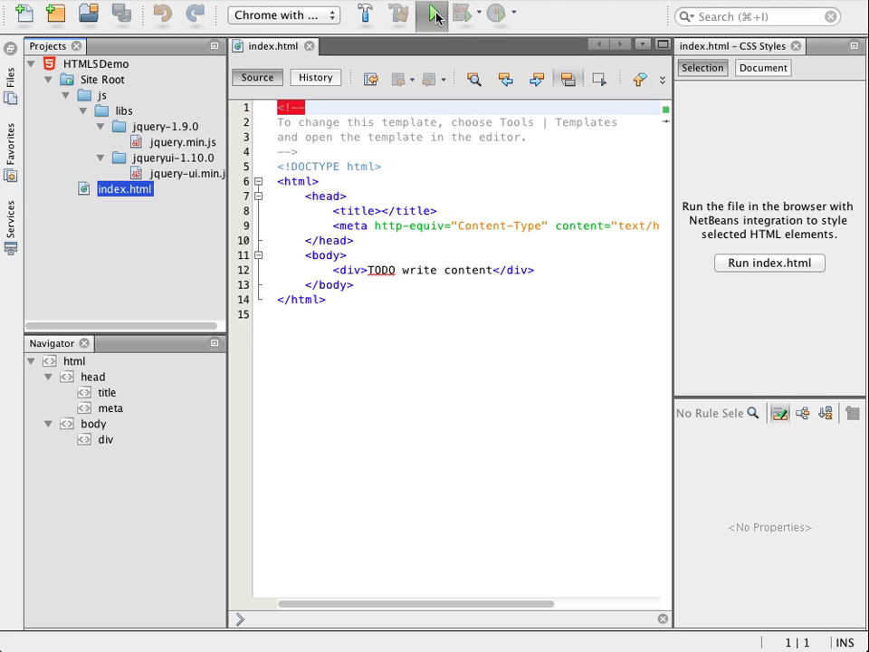
- Run HTML5Demo's index.html in Chrome and view the NetBeans Connector inspect and screen size options
left_click(433, 13)
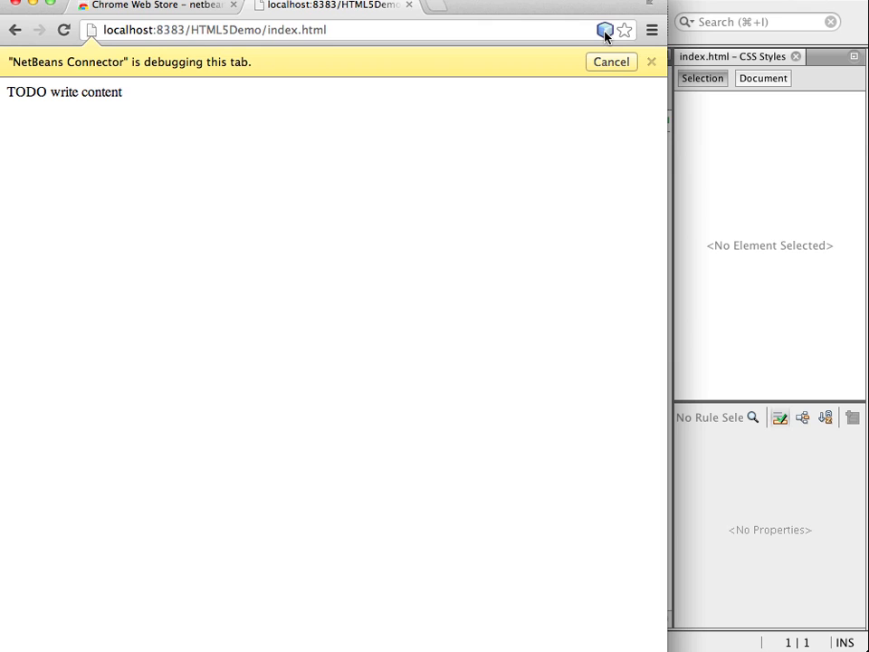
left_click(605, 29)
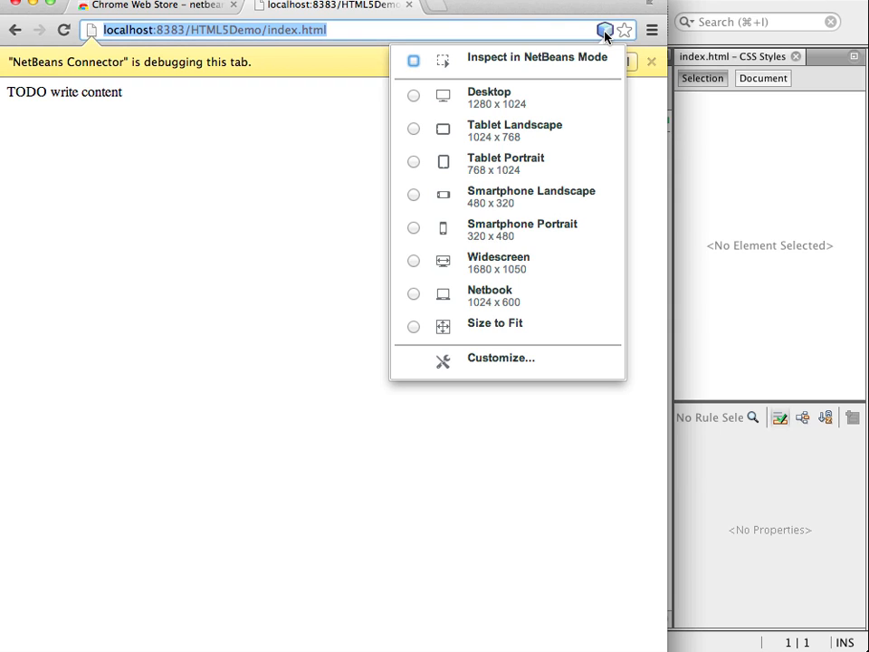
mouse_move(586, 197)
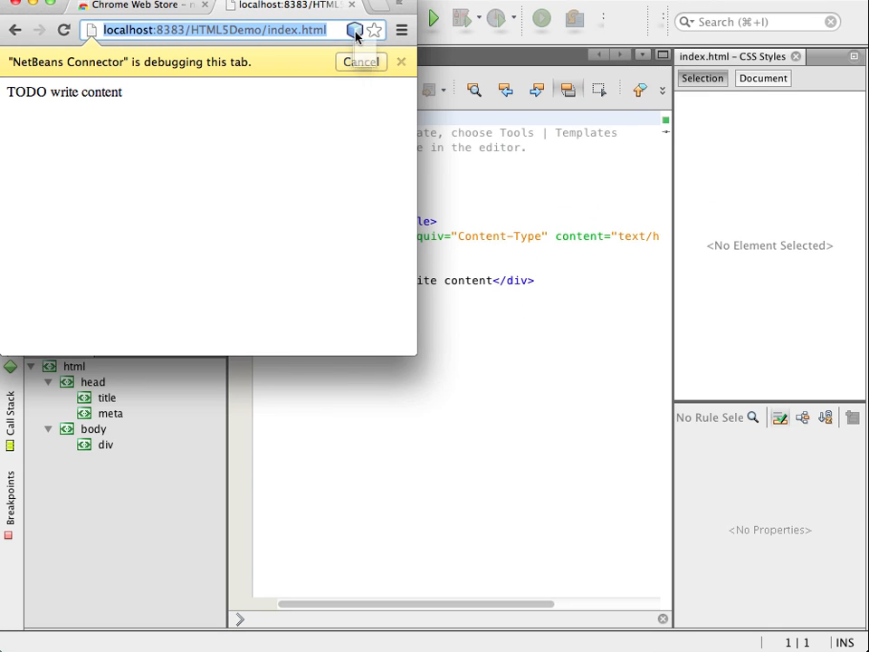
left_click(355, 30)
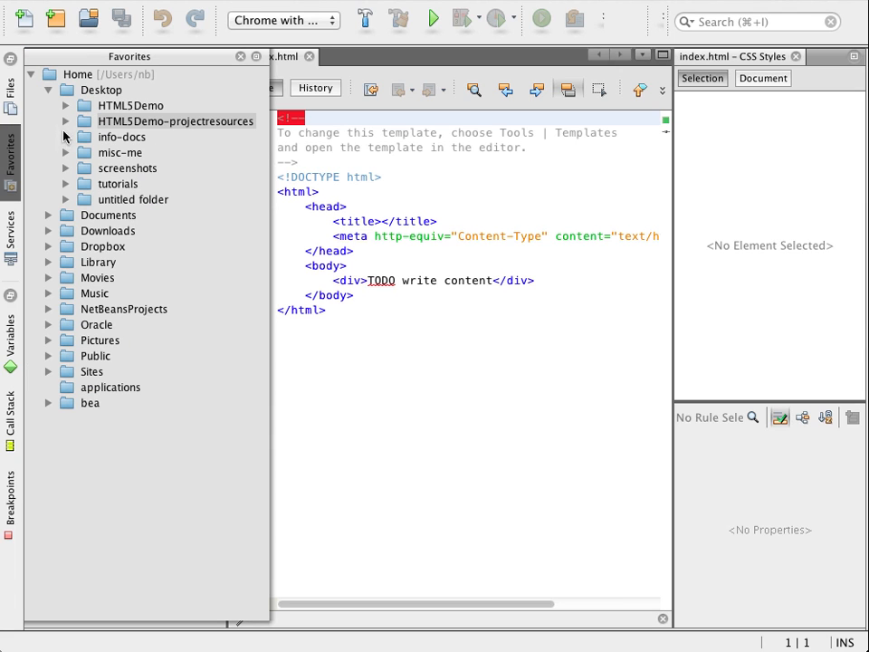
- Copy the css and pix folders from HTML5Demo-projectresources into public_html
left_click(65, 121)
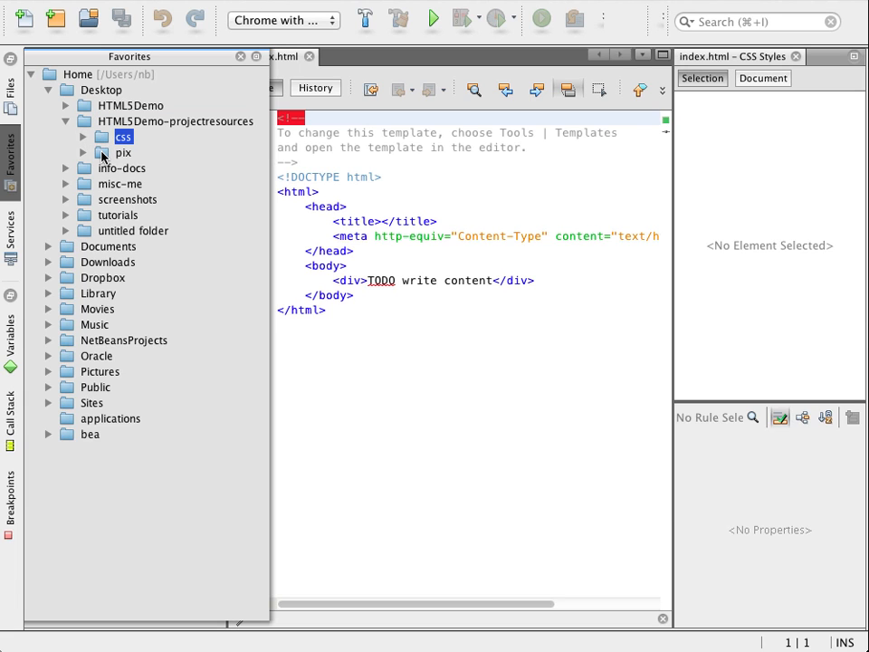
right_click(123, 152)
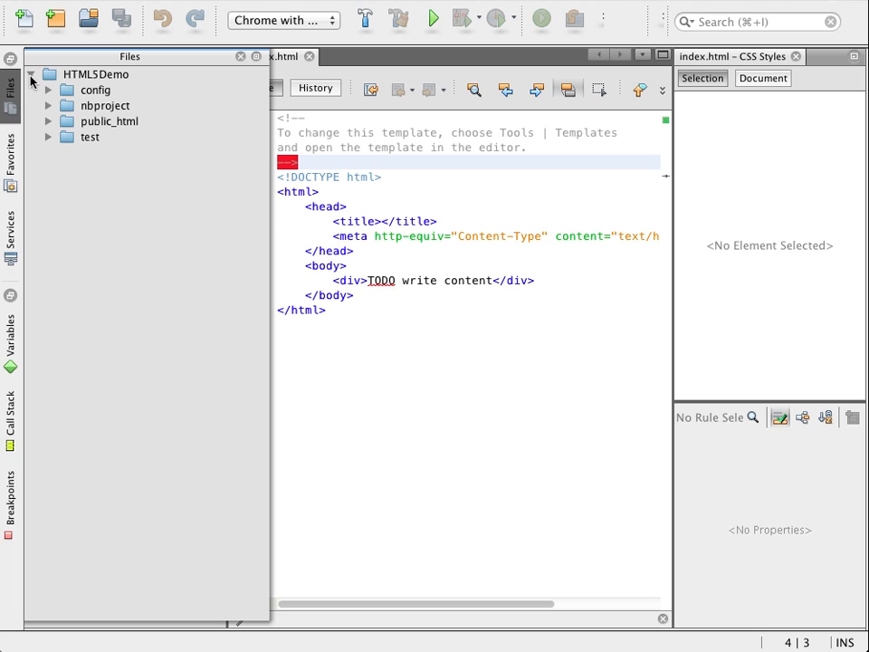
left_click(49, 121)
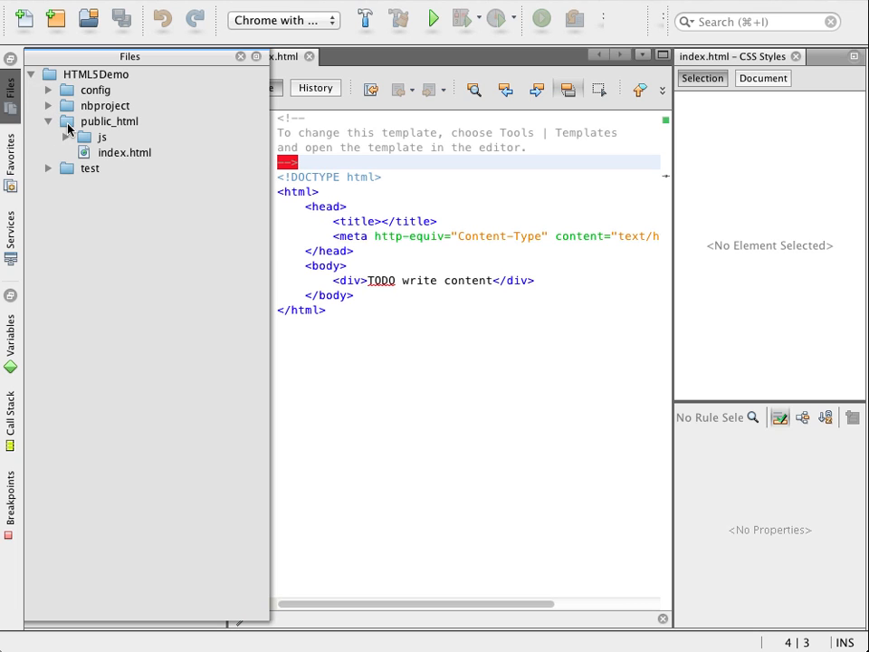
right_click(111, 120)
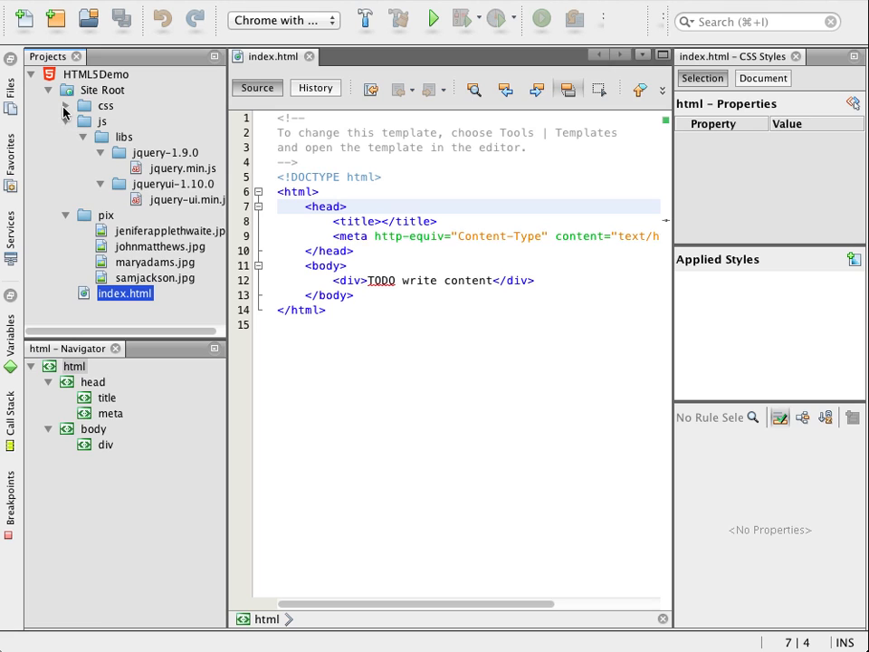
- Expand the site root's css folder to reveal basecss.css and select in the editor
left_click(66, 105)
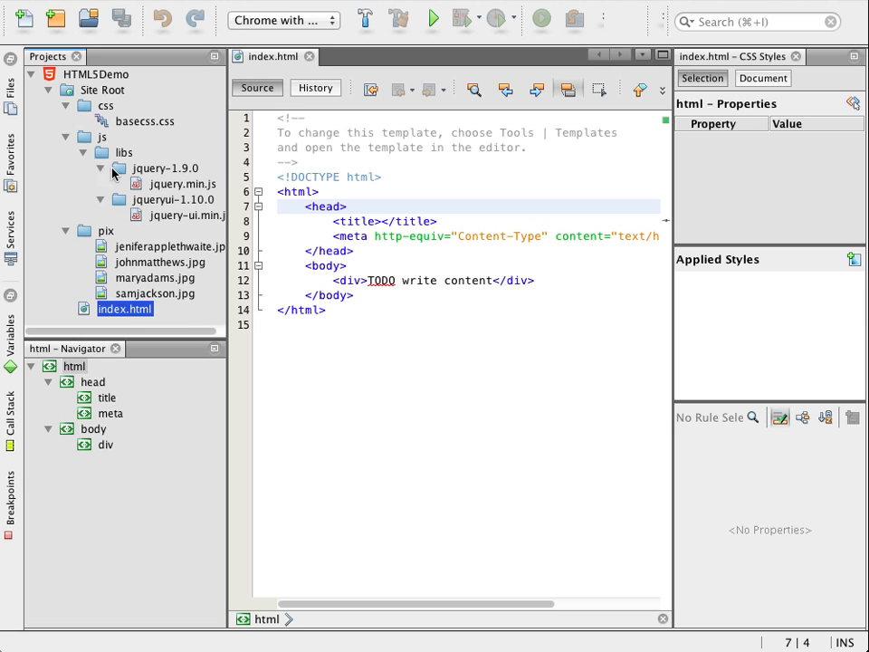
left_click(181, 184)
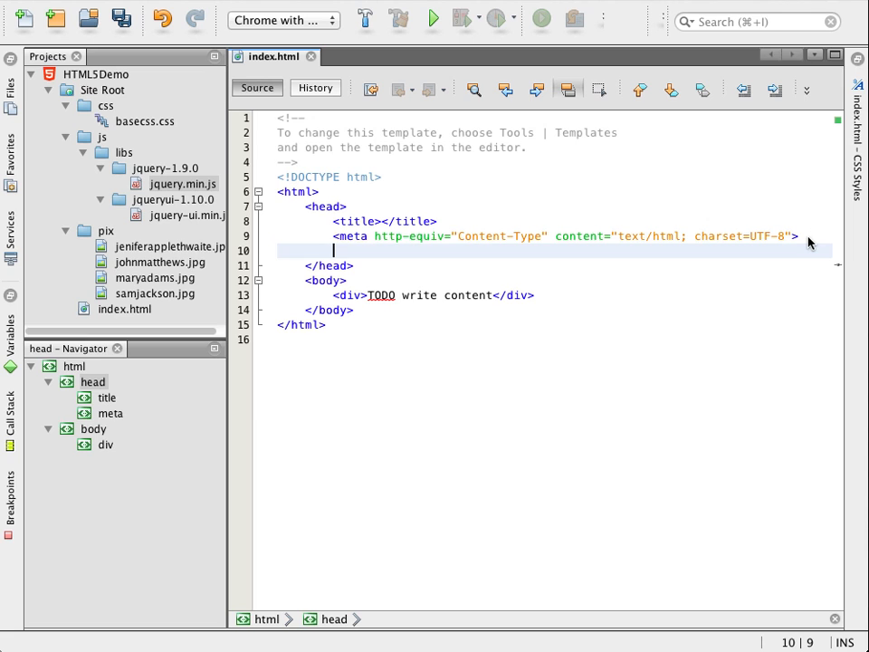
- Add script tags loading js/libs/jquery-1.9.0/jquery.min.js and js/libs/jqueryui-1.10.0/jquery-ui.min.js
type("<")
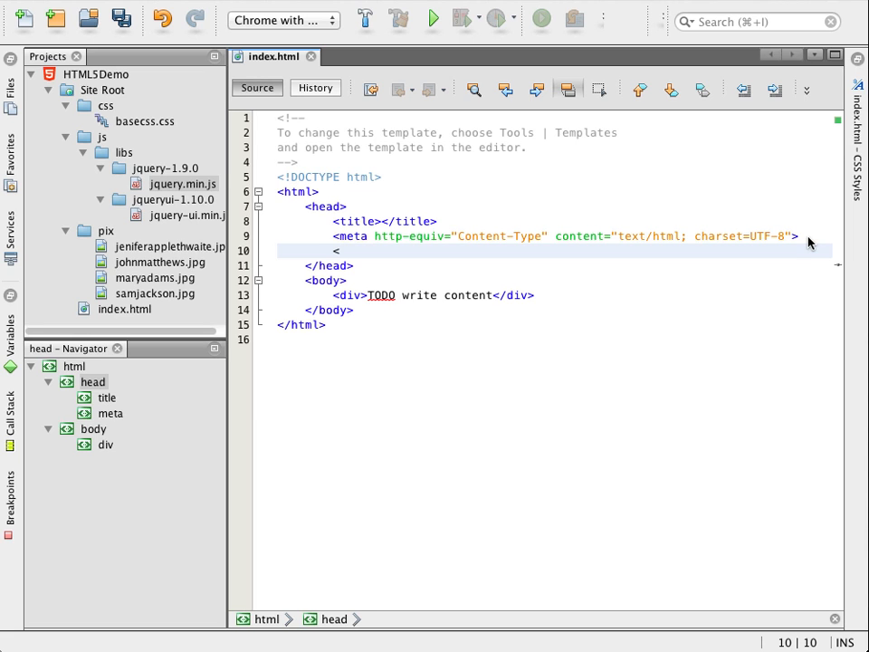
type("script type=\"text/javascript\" s")
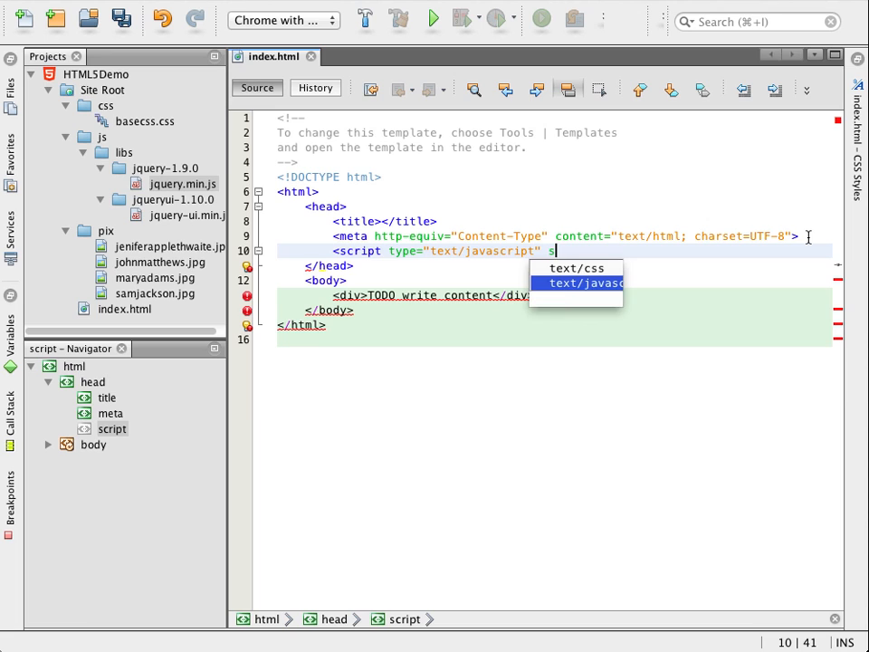
type("rc=\"")
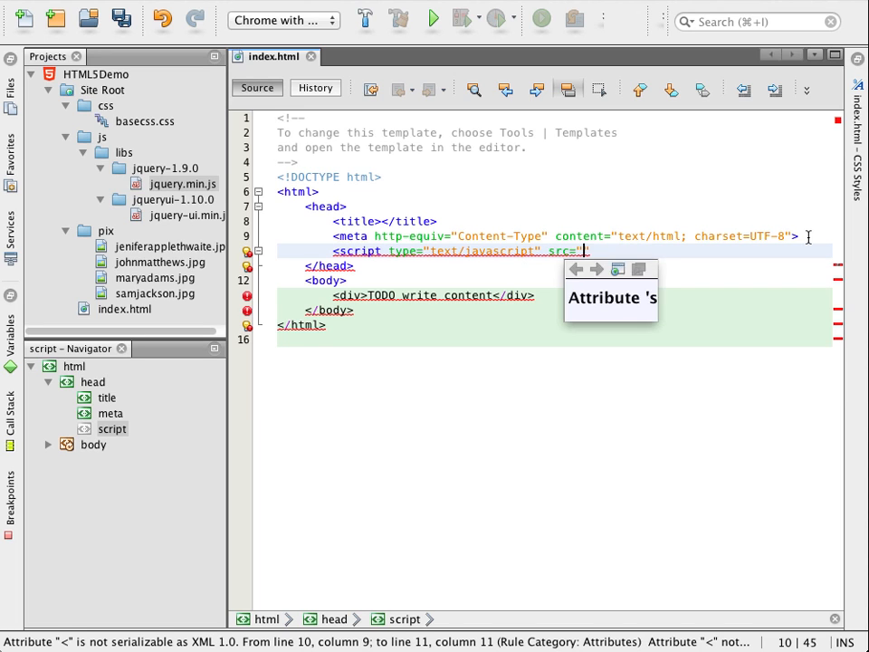
type("\"")
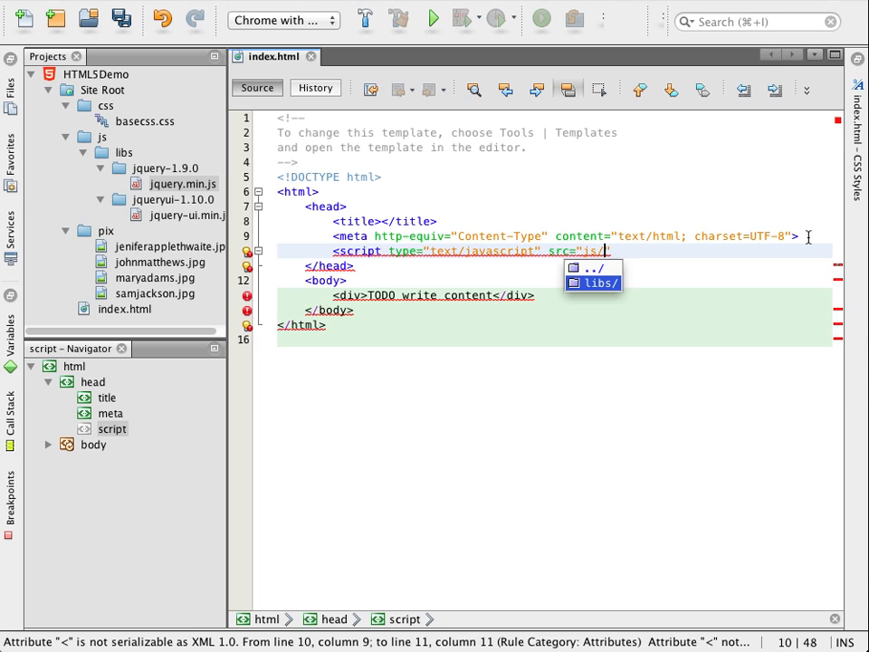
type("libs/jquery-1.9.0/jquery.min.js\">")
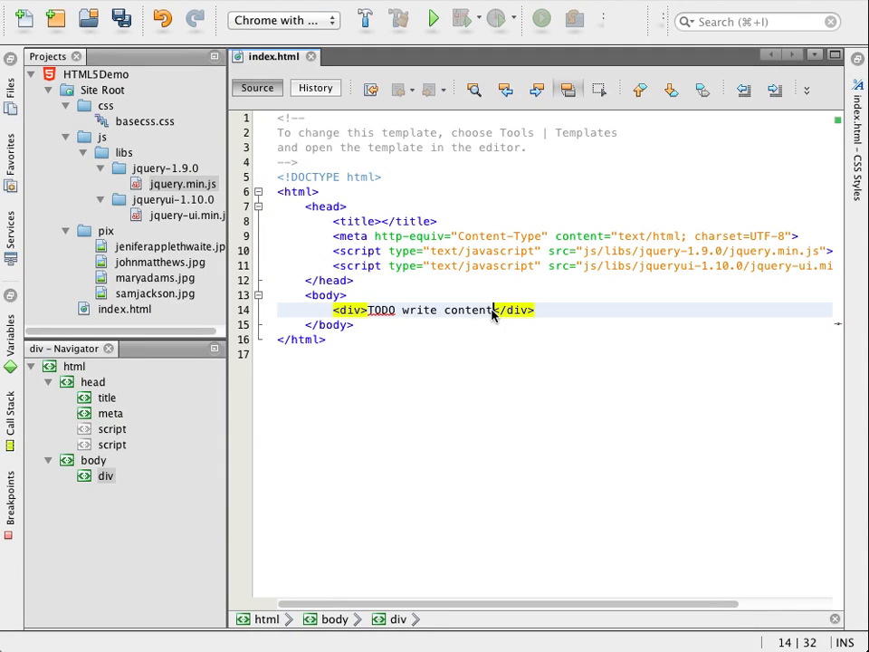
- Replace the TODO div with contact markup, reformat the Mary Adams heading, and rerun in Chrome
left_click(370, 309)
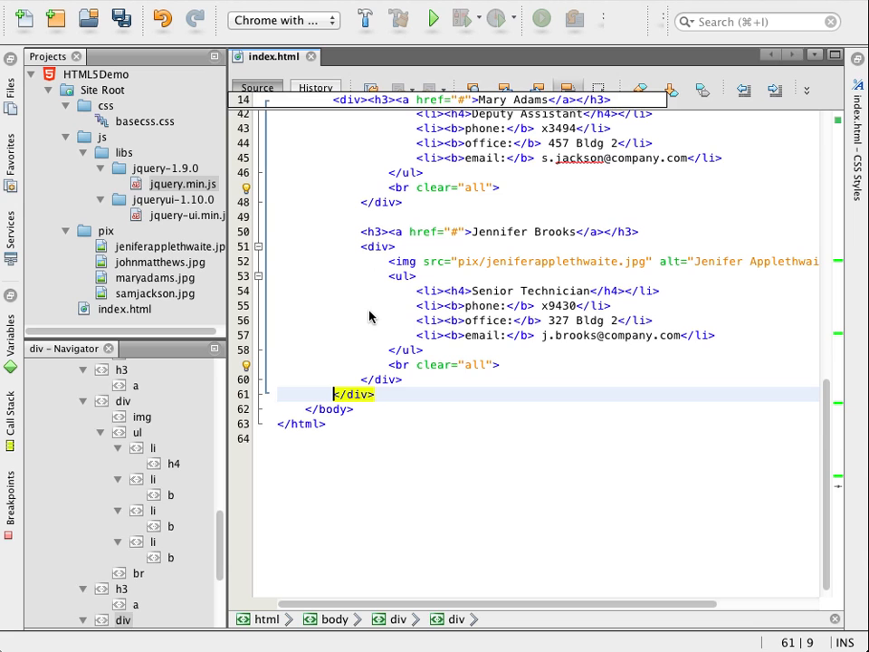
scroll("up", 3)
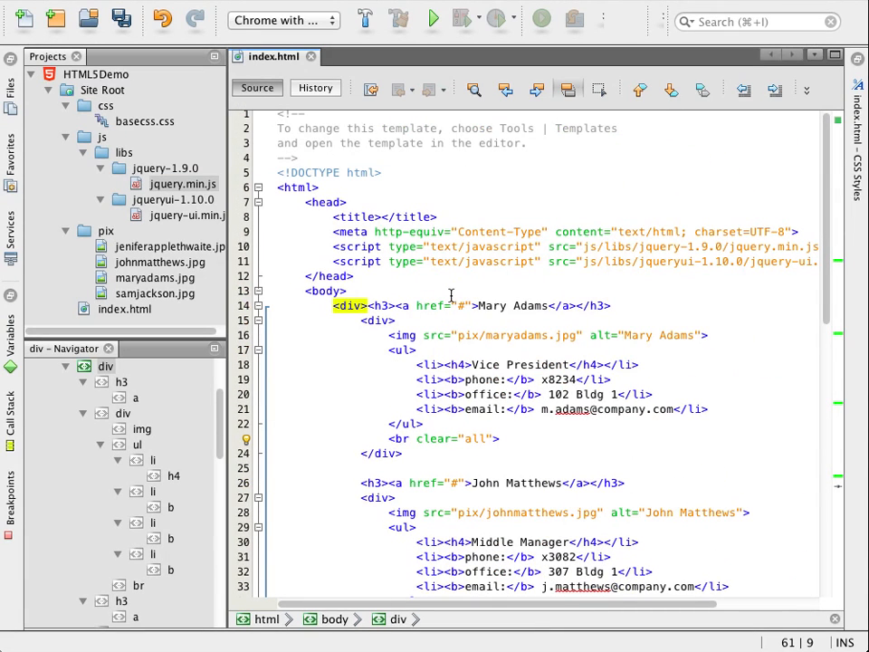
left_click(366, 305)
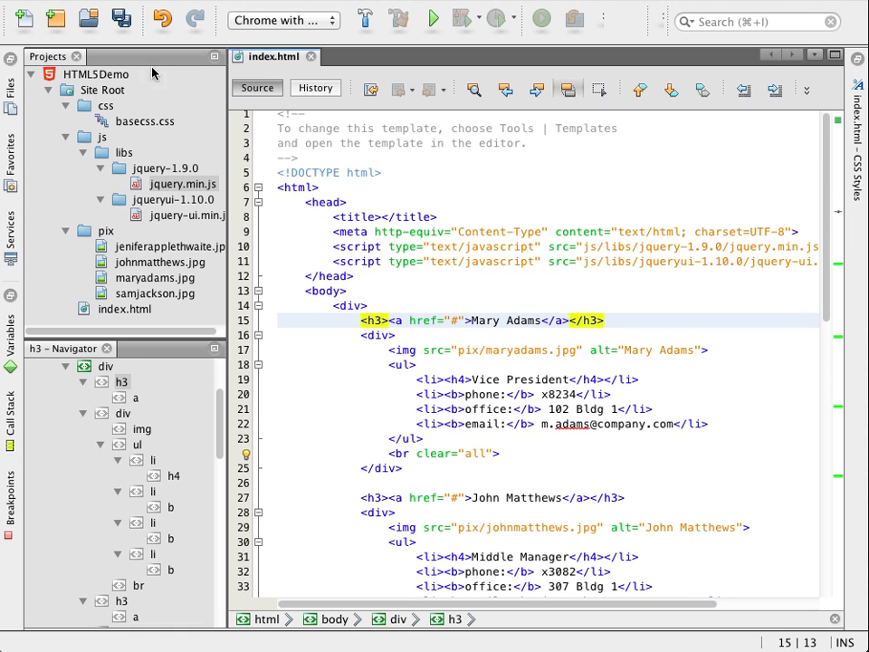
left_click(432, 18)
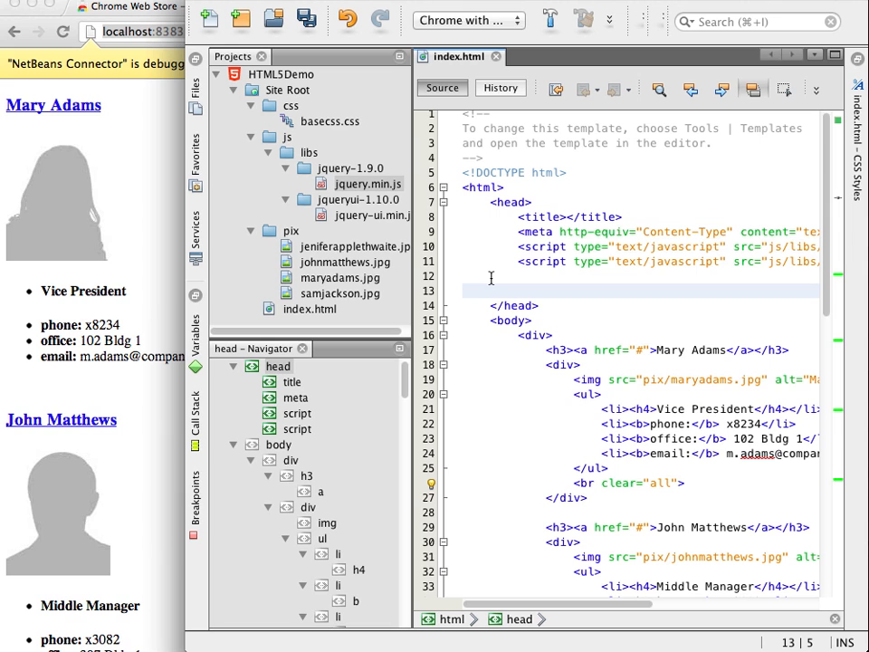
- Add a text/css style block with ul list-style-type none, then begin the img rule
type("<style type=\"")
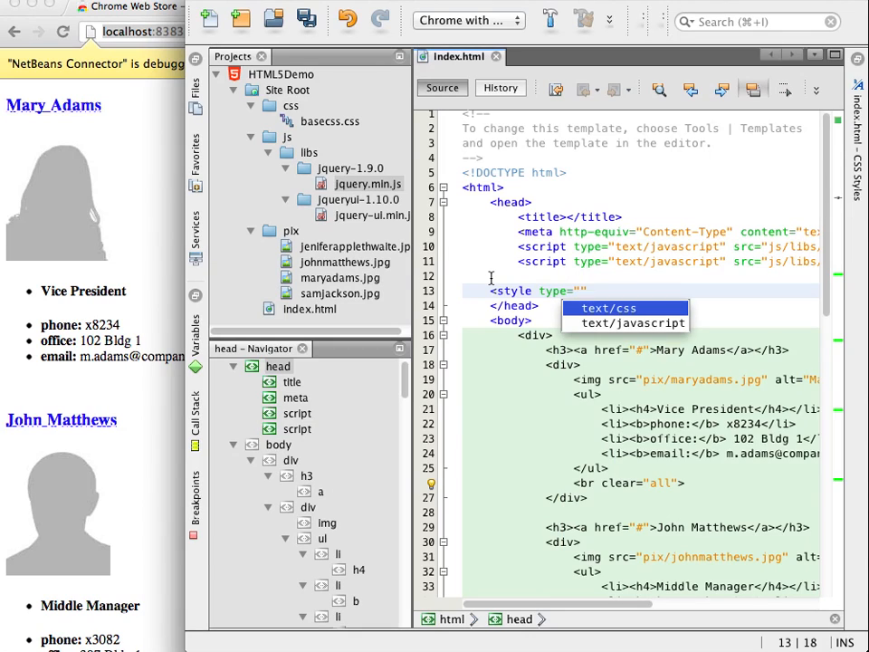
left_click(606, 308)
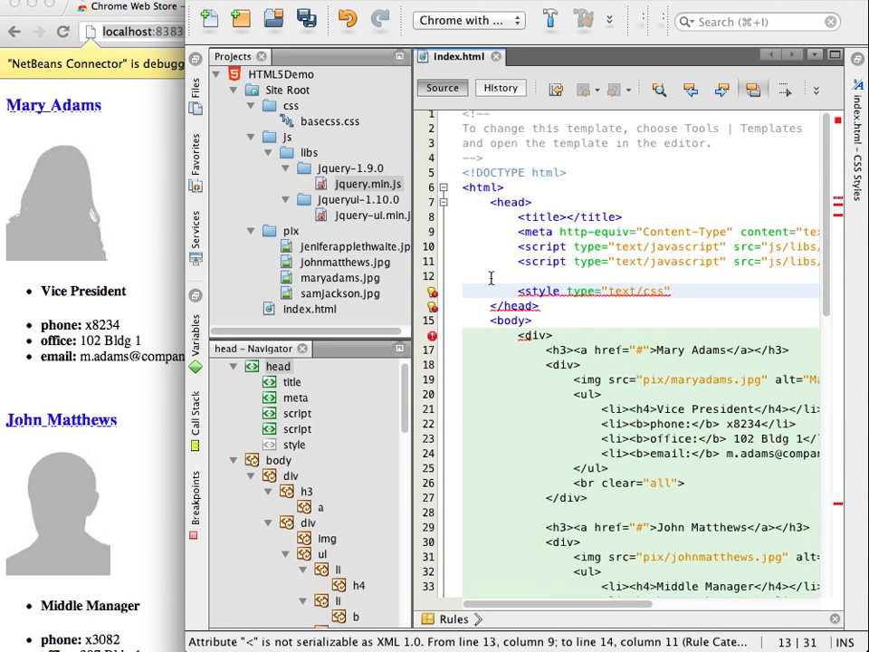
type(">")
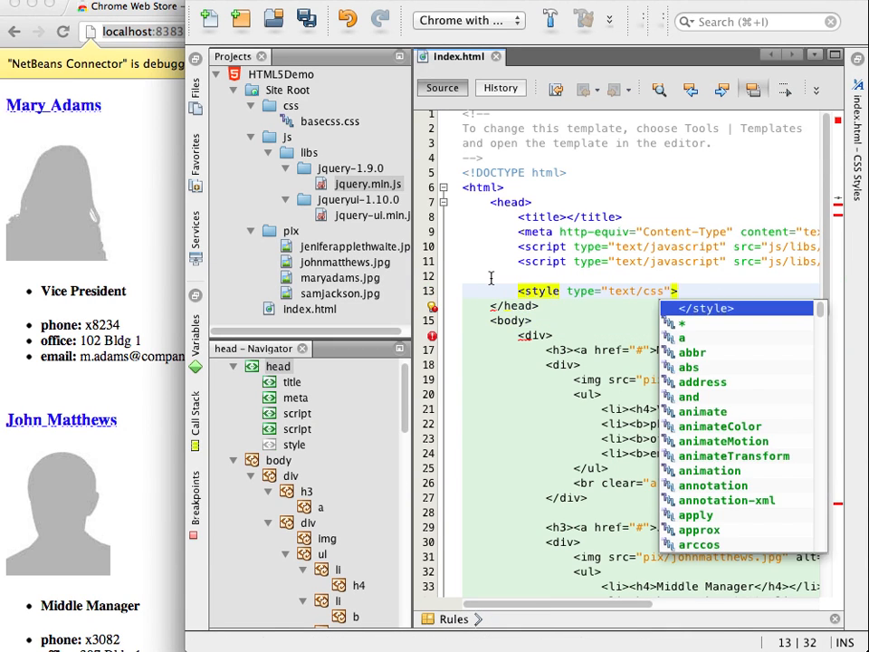
type("u")
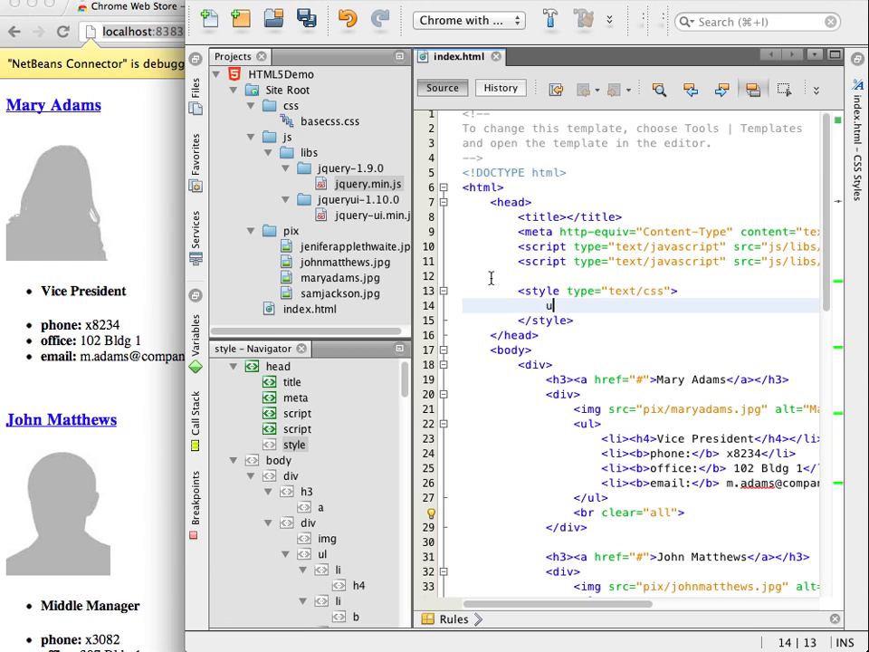
type("l")
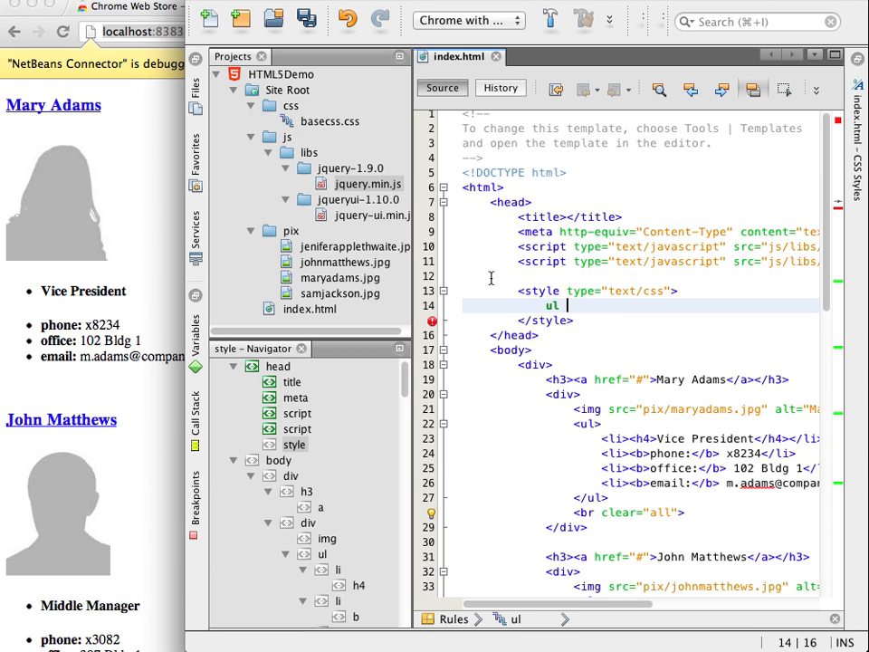
type("{")
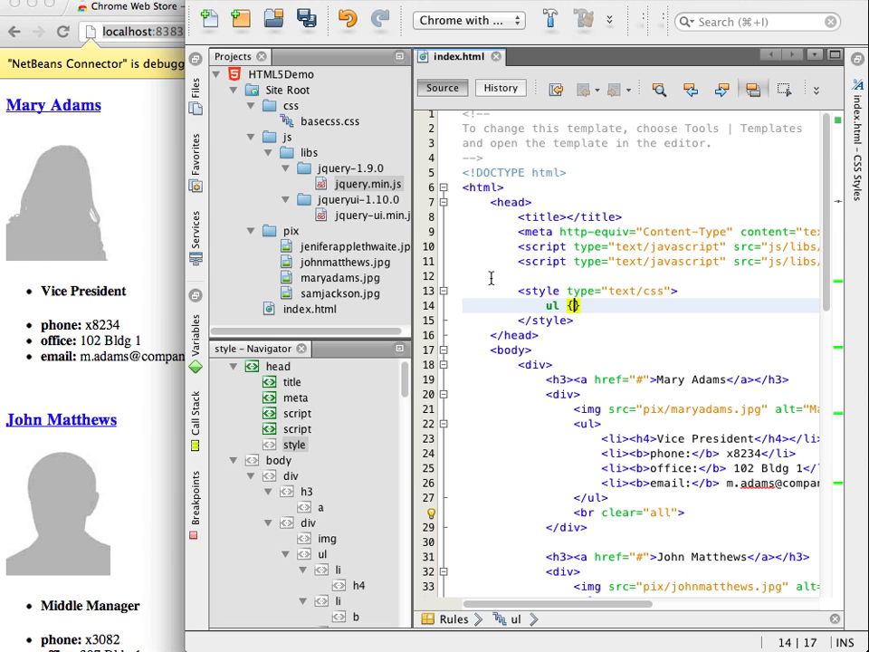
type("list-style-type: n")
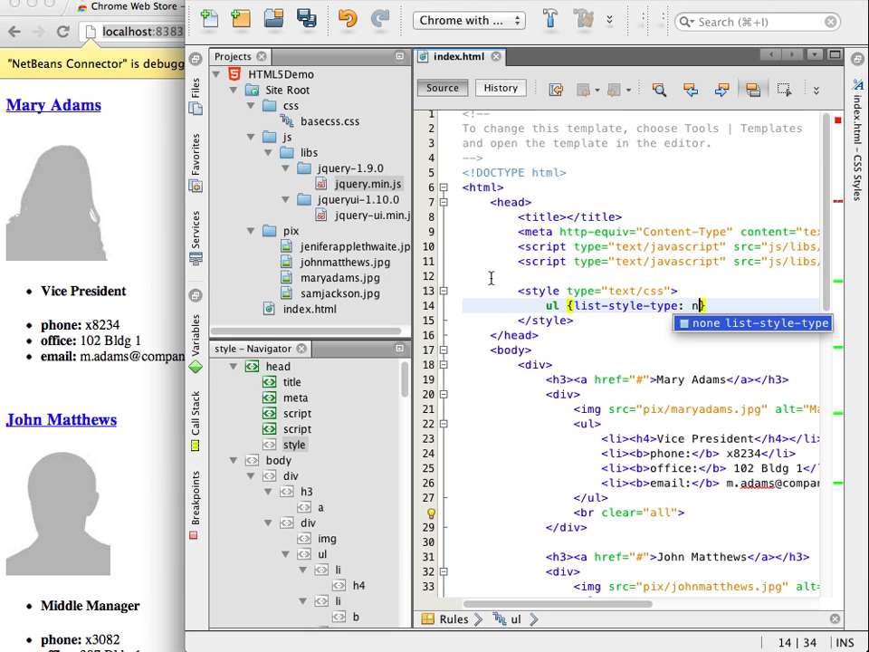
type("one")
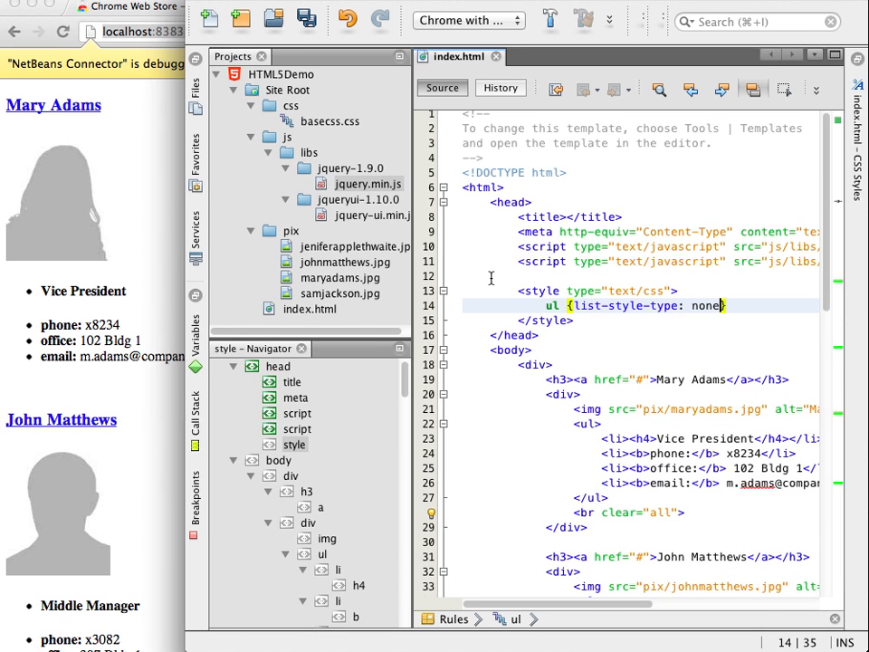
type(";")
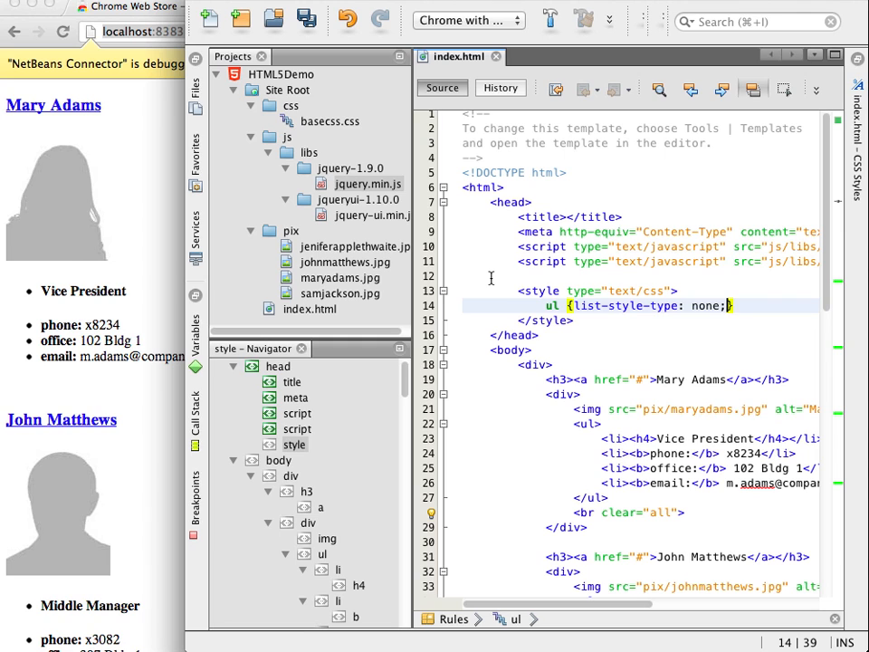
type("img {")
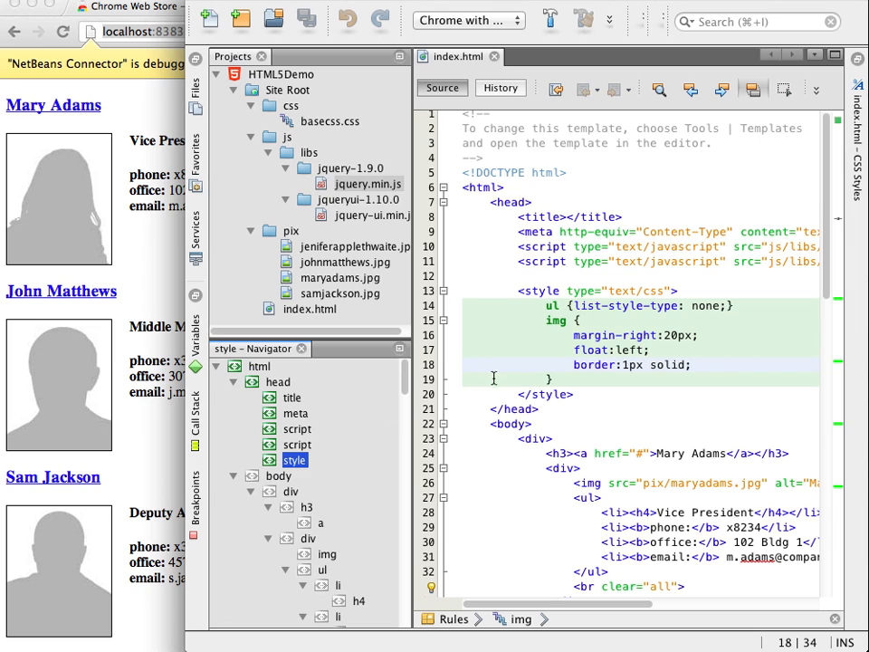
mouse_move(532, 276)
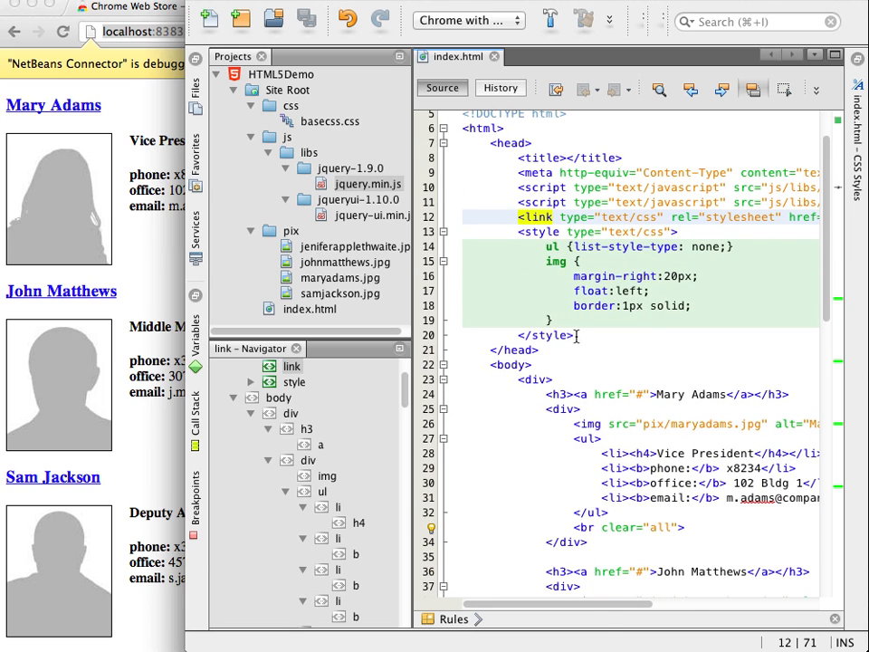
- Add a script tag and start the $(document).ready(function() handler for the #infolist accordion
type("<scrip")
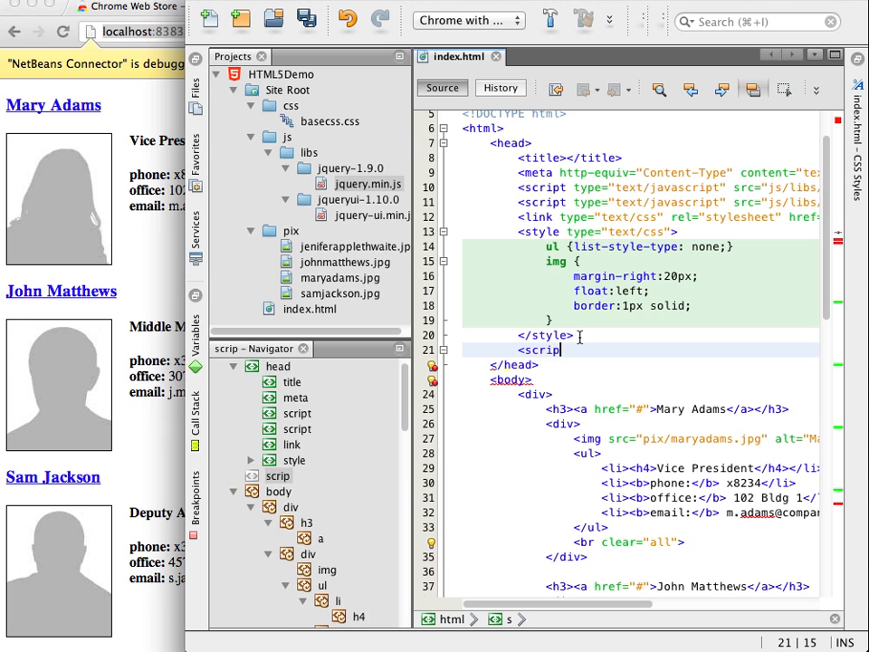
type("type=\"text/javascript")
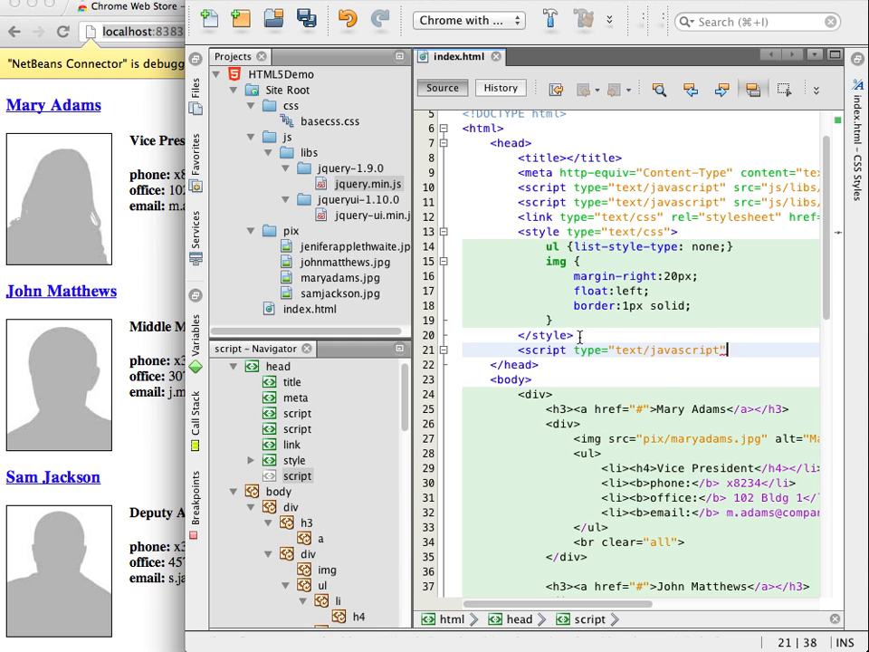
type("$(document)")
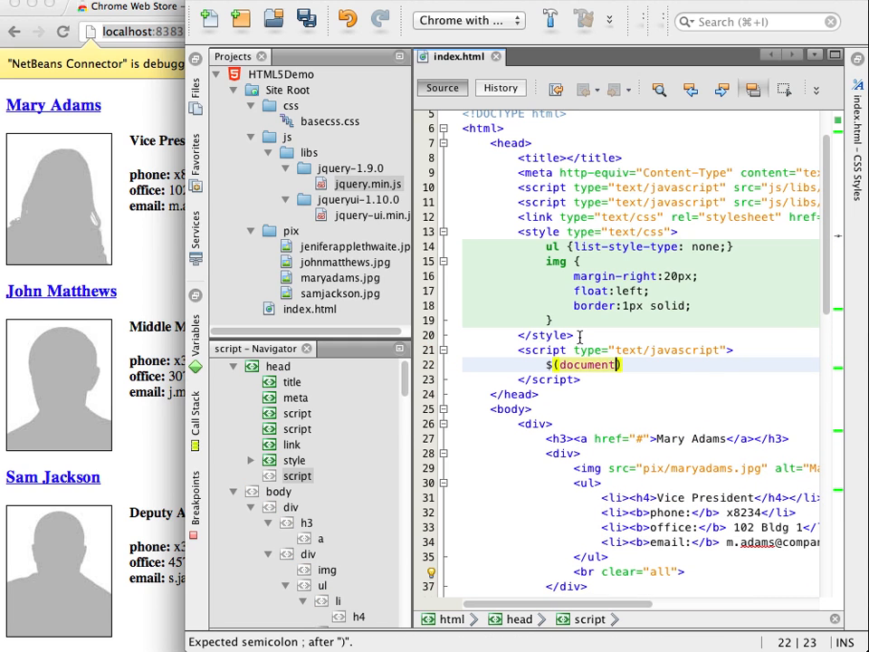
type(".")
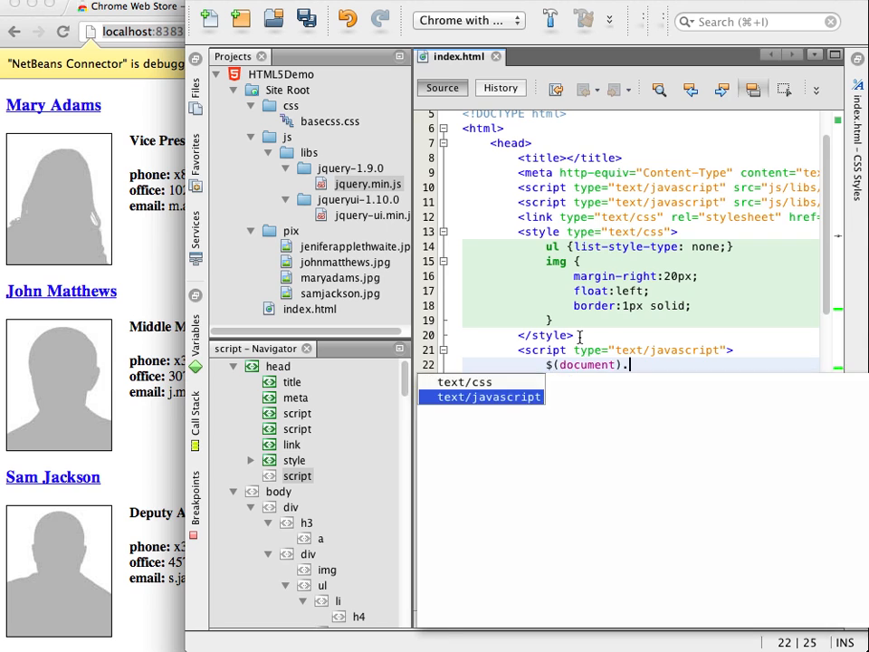
type("r")
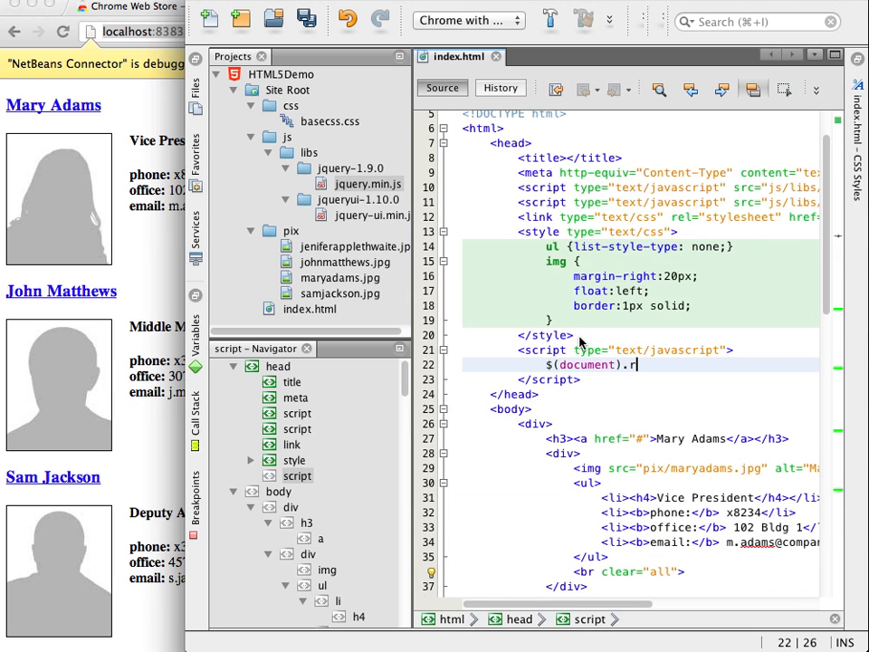
type("eady(function()")
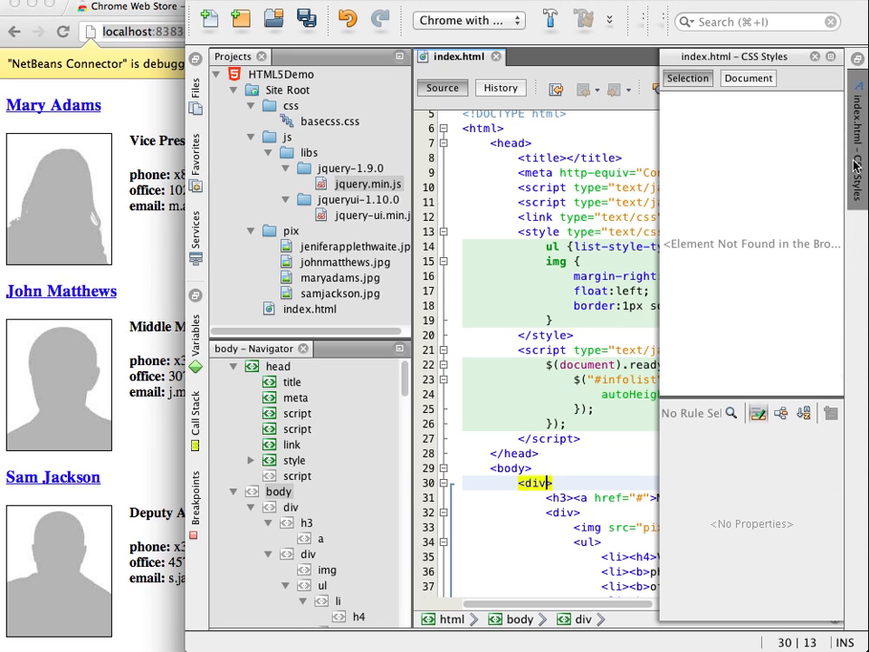
- Add an Id rule named 'infolist' through CSS Styles, giving the outer div id infolist
left_click(749, 78)
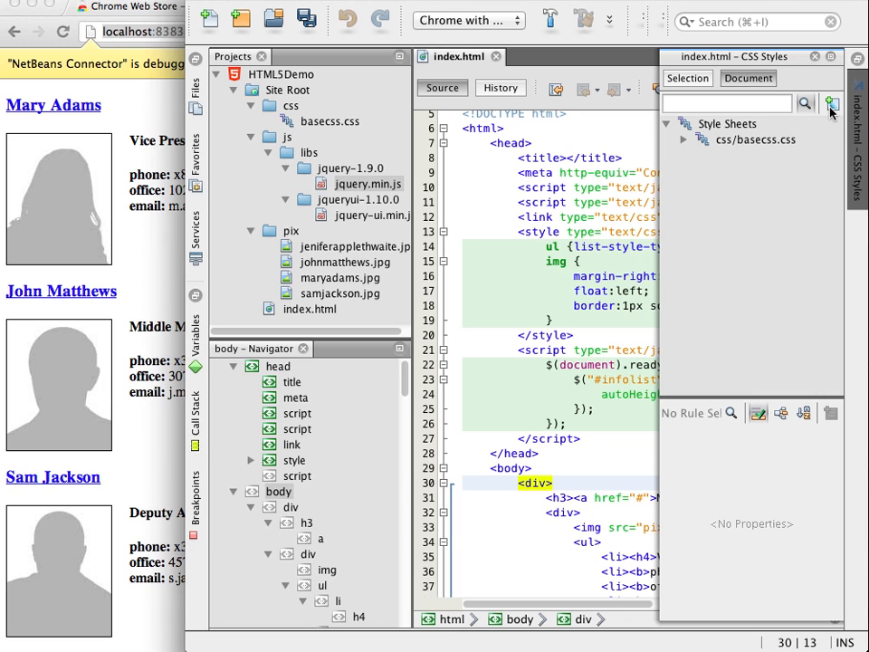
left_click(832, 104)
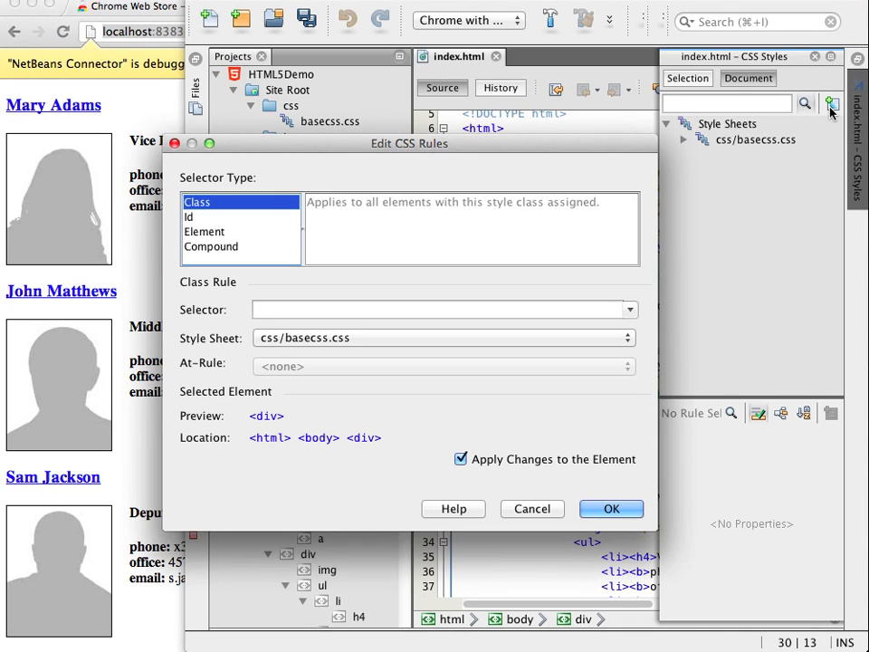
left_click(190, 216)
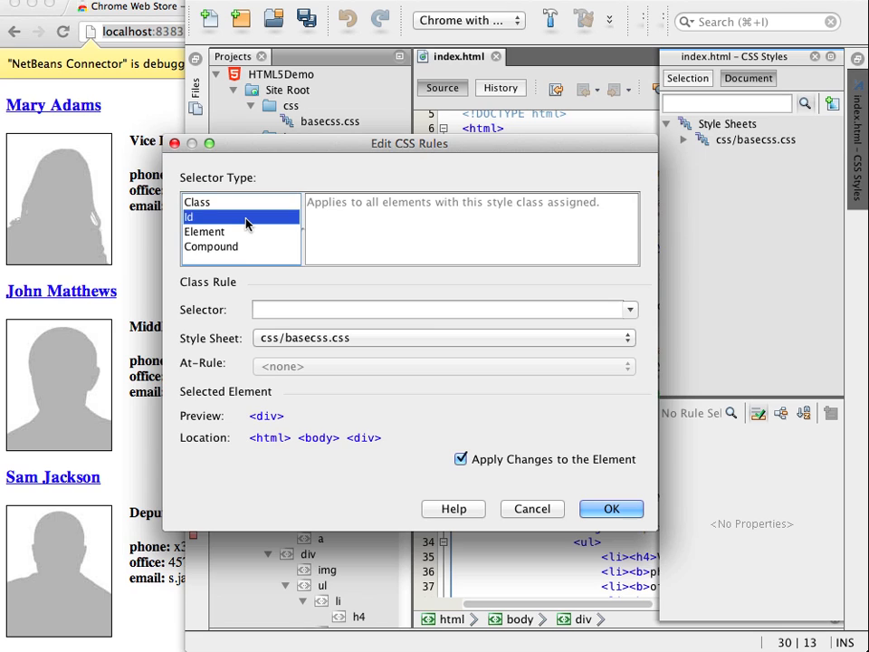
left_click(192, 216)
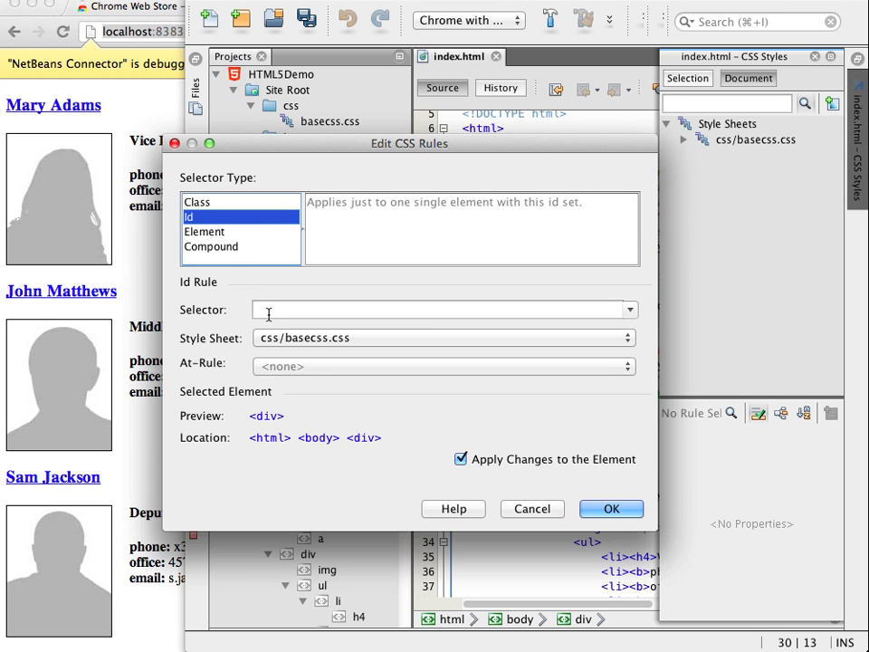
left_click(439, 310)
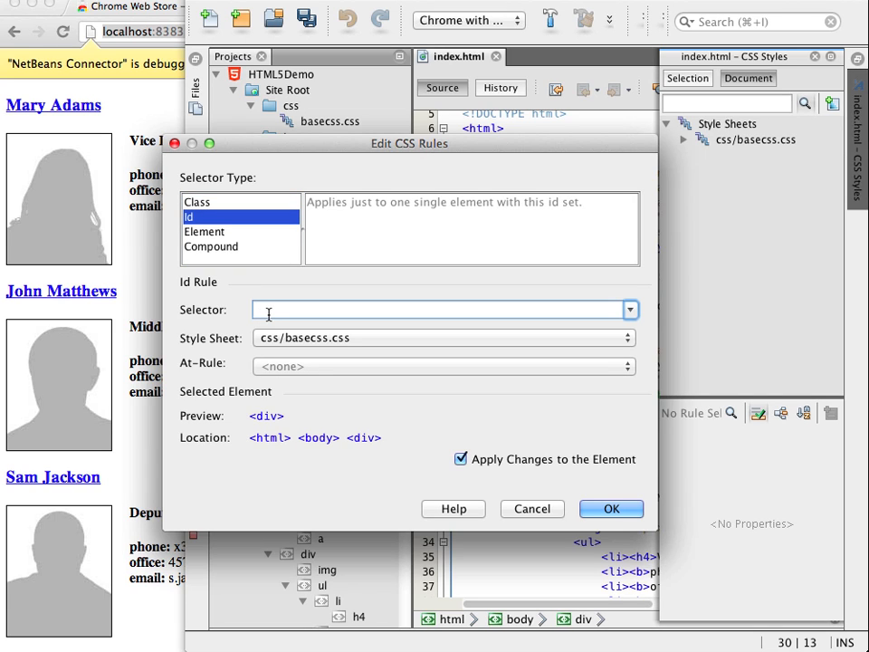
type("infolist")
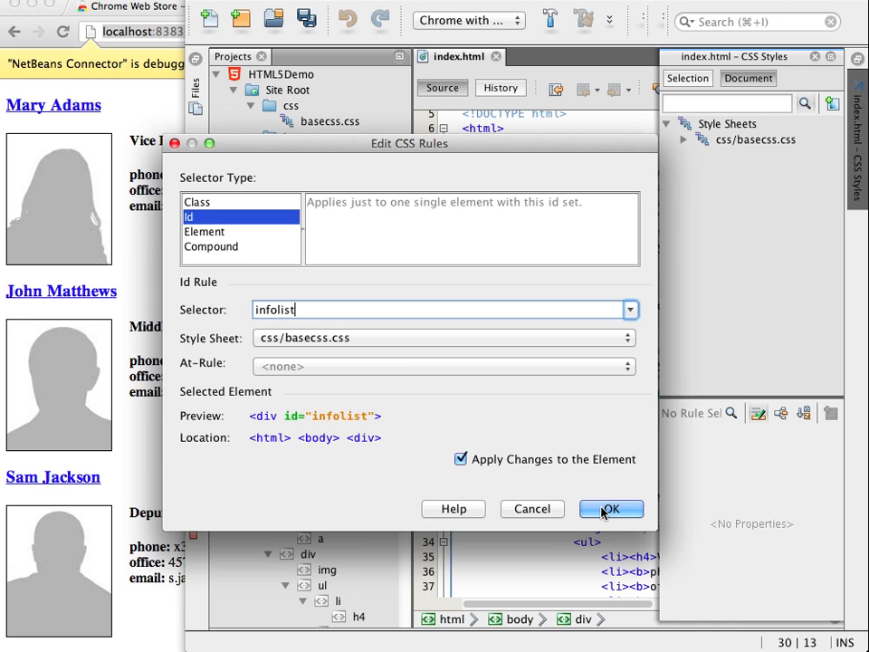
left_click(611, 508)
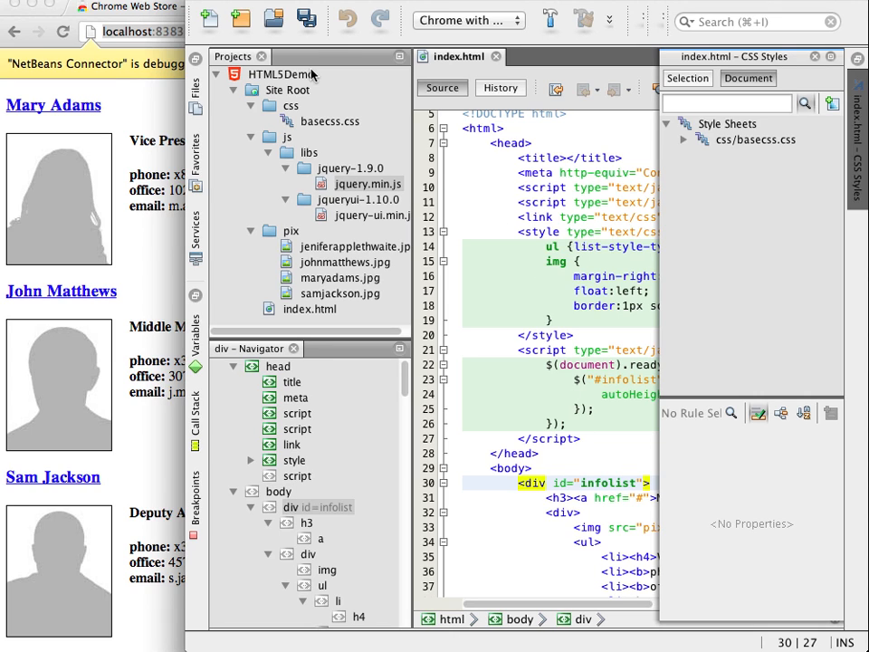
mouse_move(307, 18)
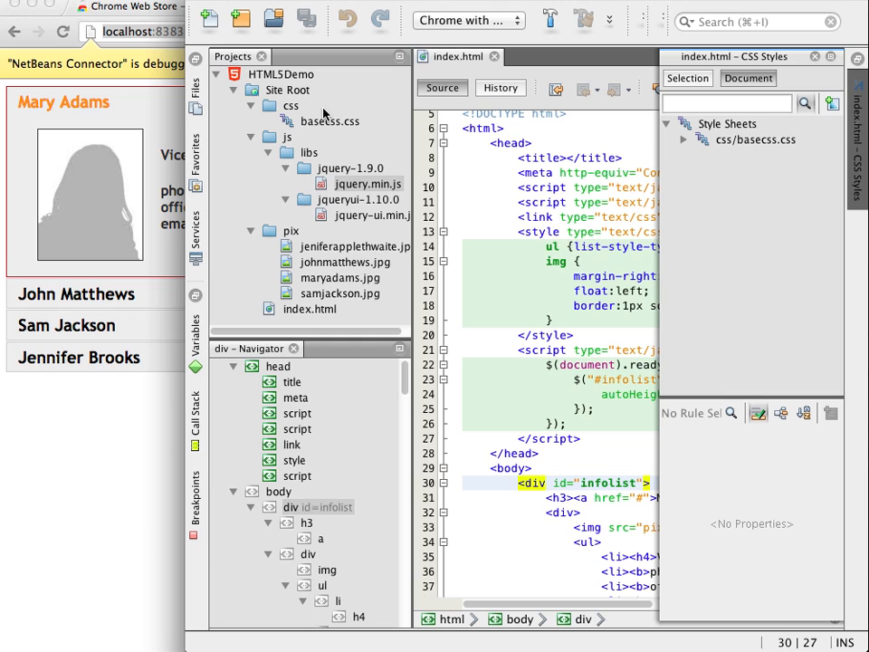
mouse_move(132, 392)
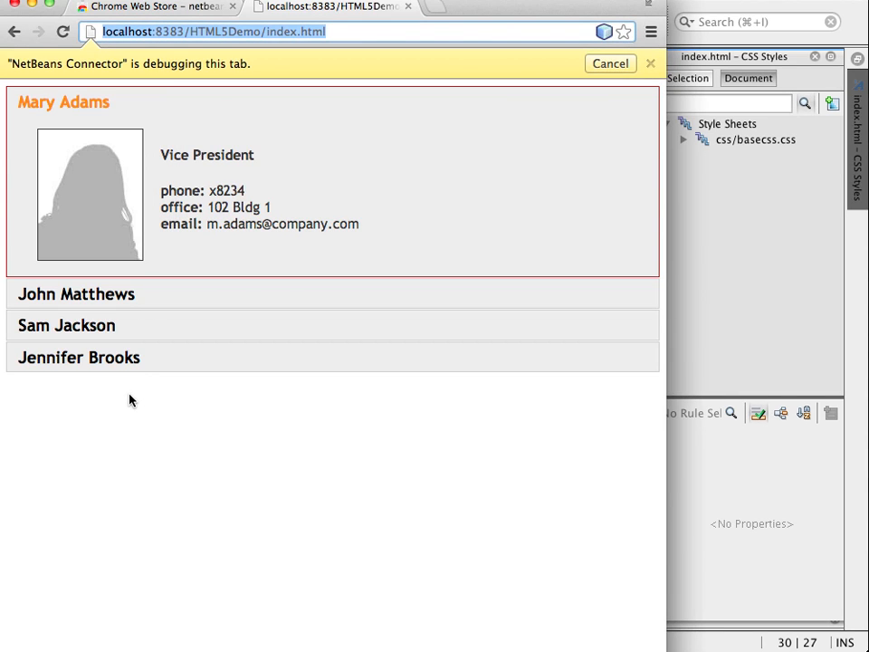
mouse_move(388, 100)
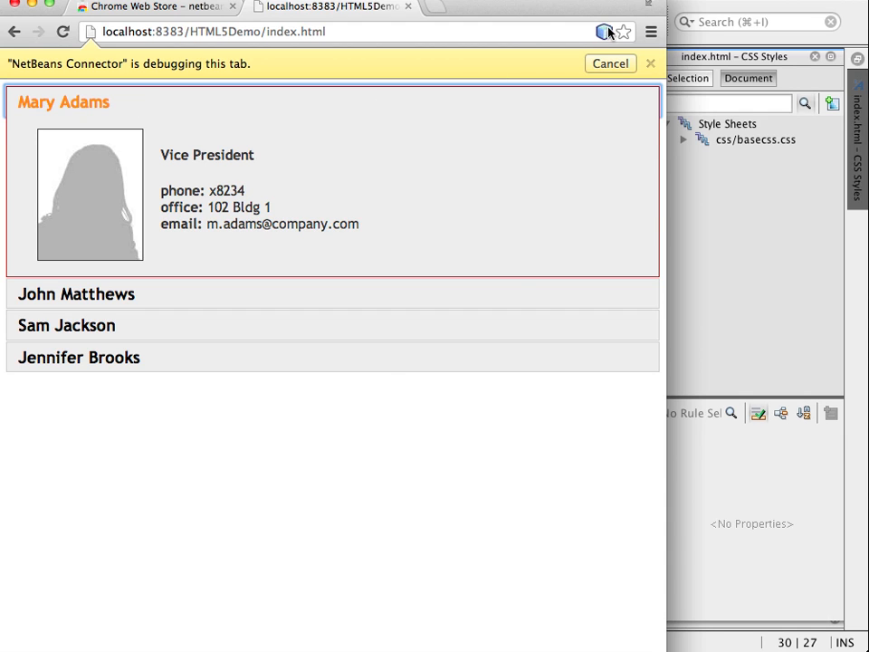
- Preview the accordion in Chrome at narrower window sizes using the NetBeans Connector size options
left_click(605, 32)
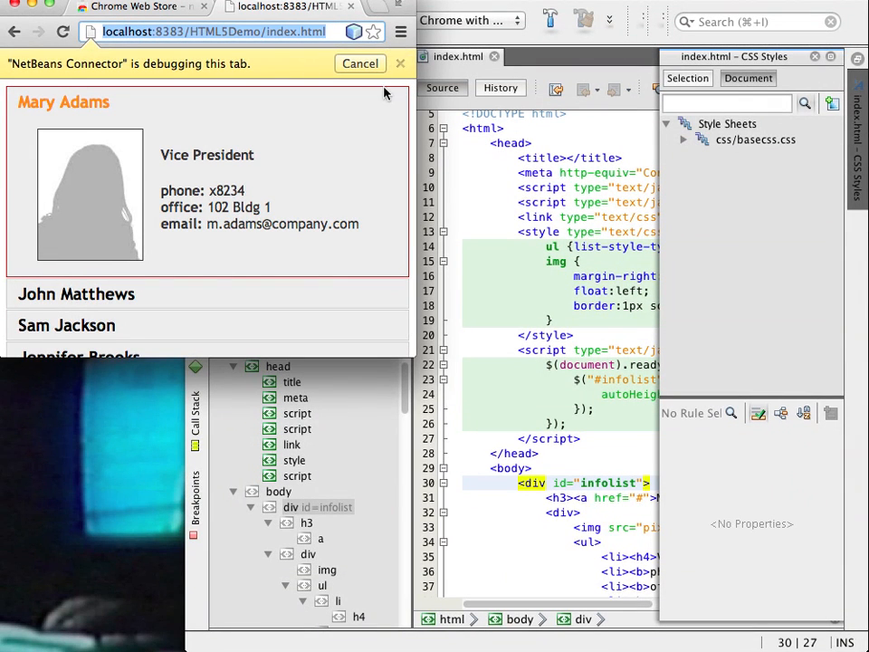
left_click(354, 30)
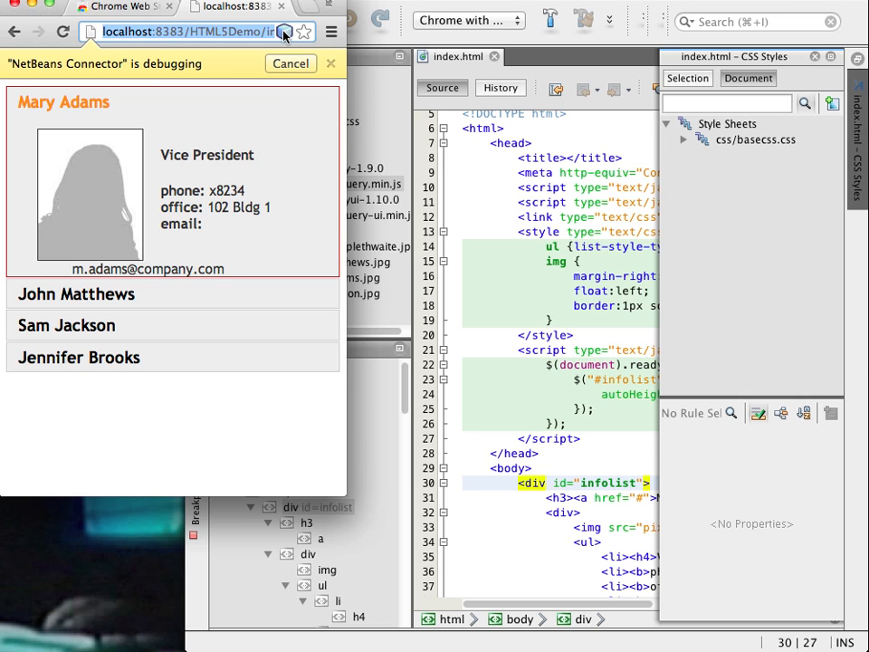
left_click(285, 31)
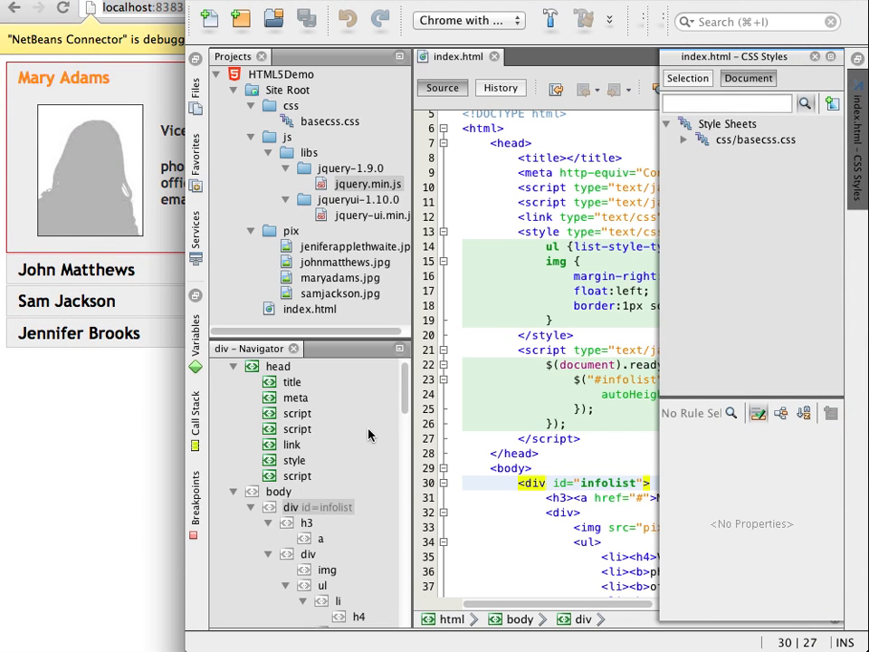
scroll("down", 3)
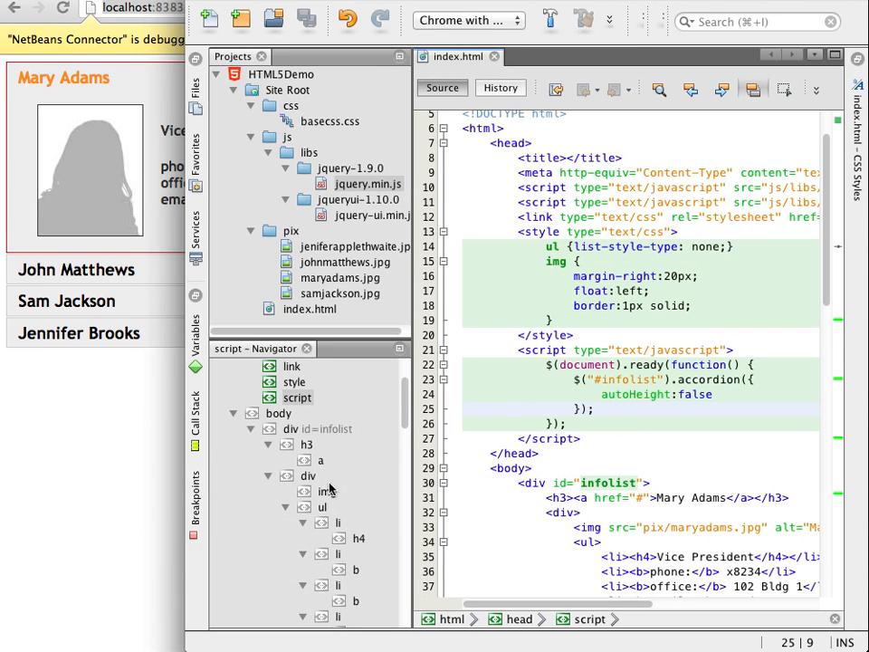
right_click(321, 460)
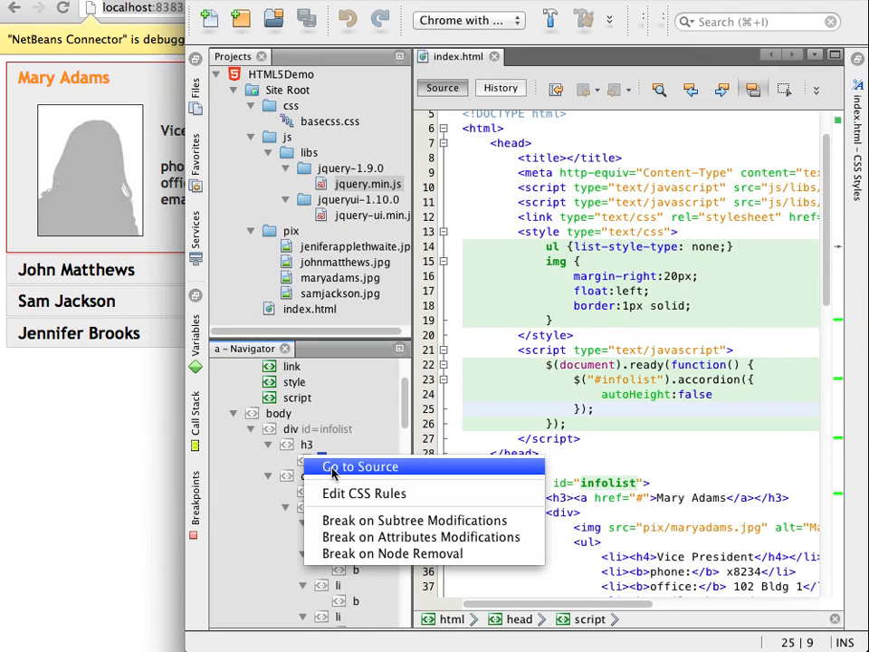
left_click(359, 467)
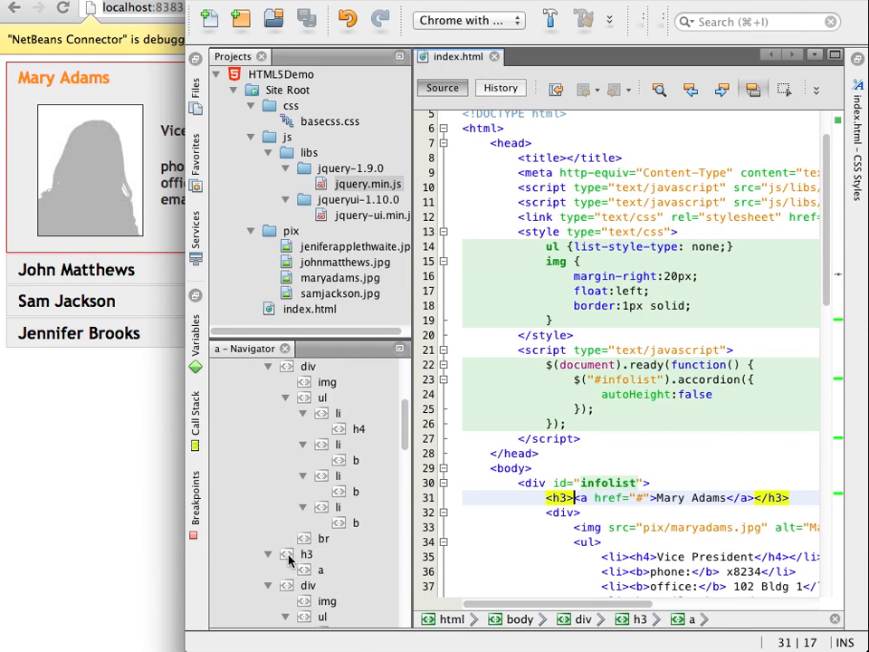
right_click(307, 553)
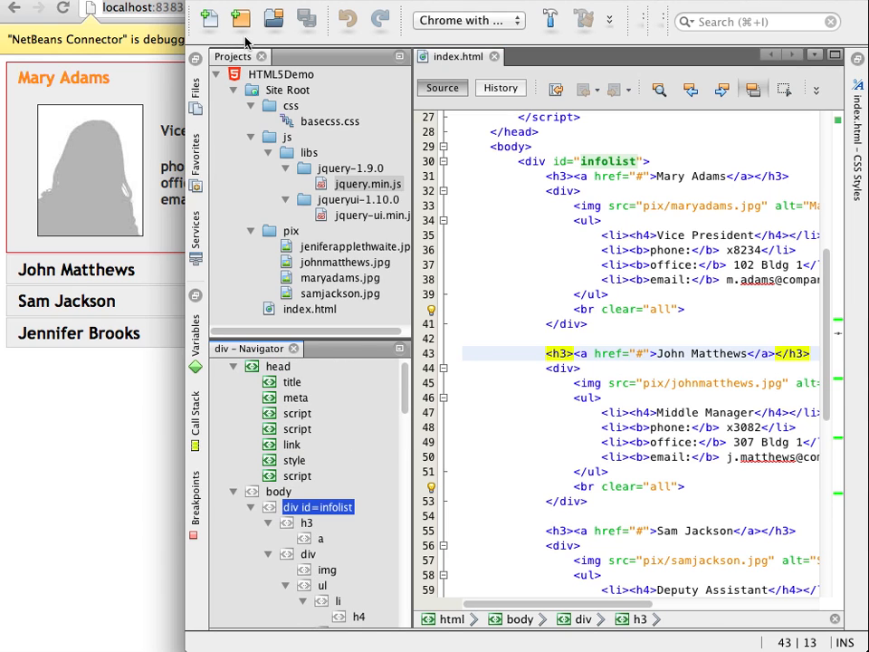
- Save the HTML5Demo project as site template 'HTML5DemoSiteTemplate' via Save as Template
right_click(281, 75)
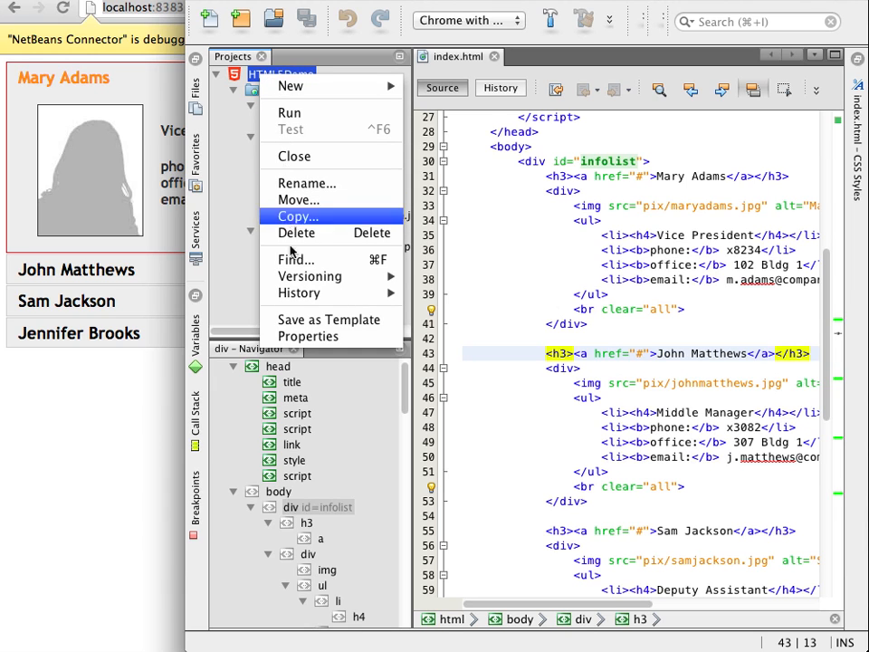
mouse_move(328, 319)
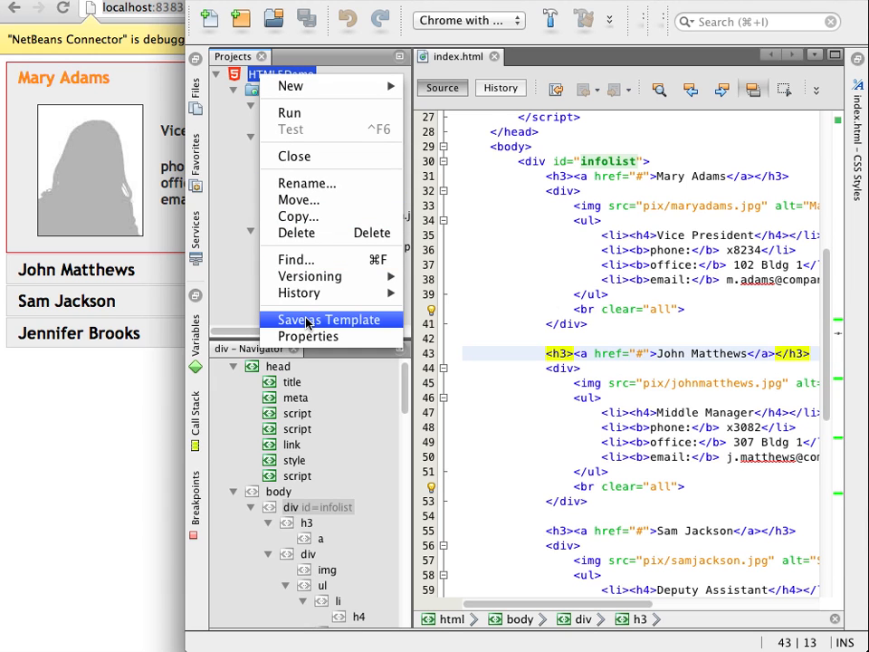
left_click(322, 320)
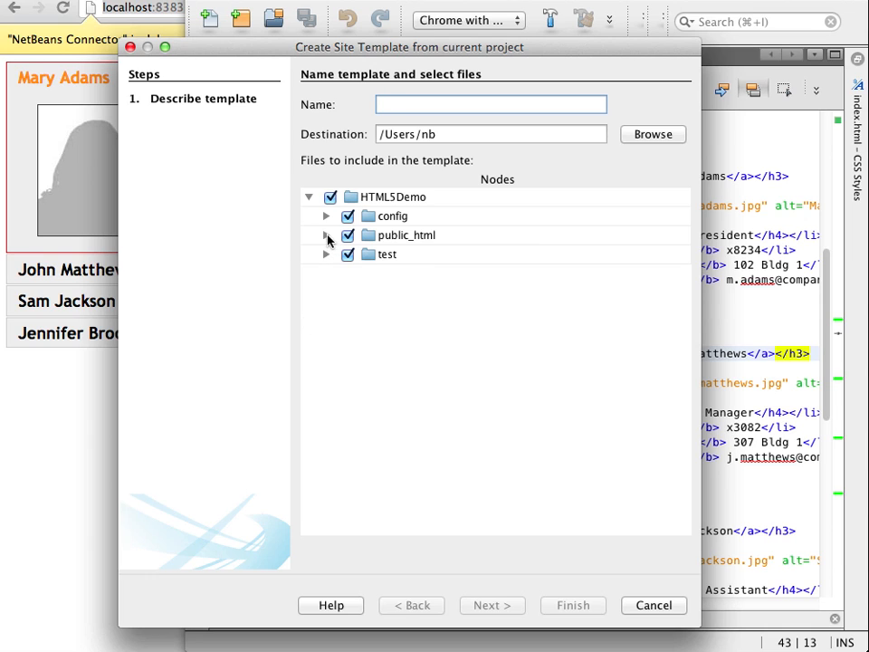
type("HTML5DemoSiteTemplate")
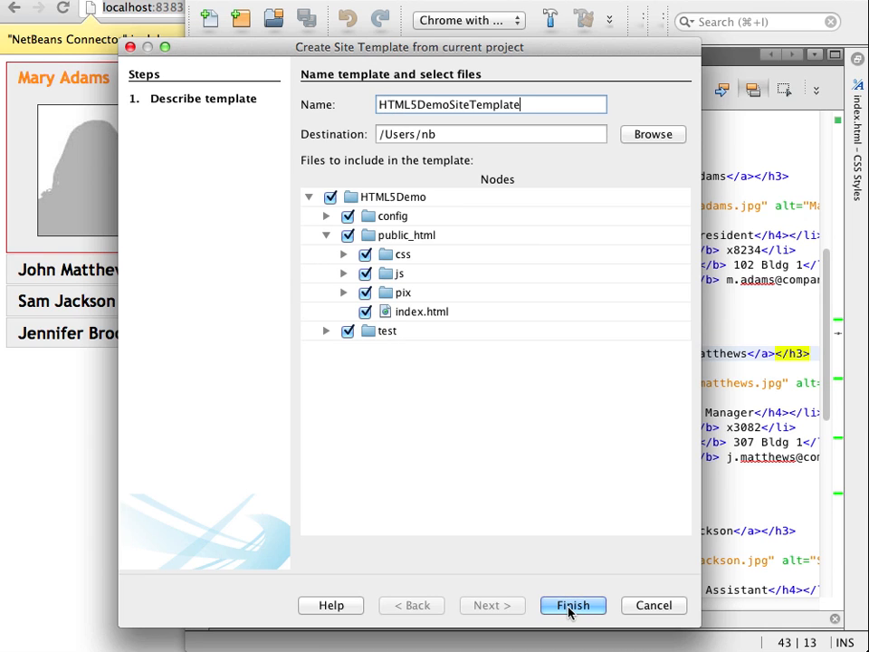
left_click(573, 605)
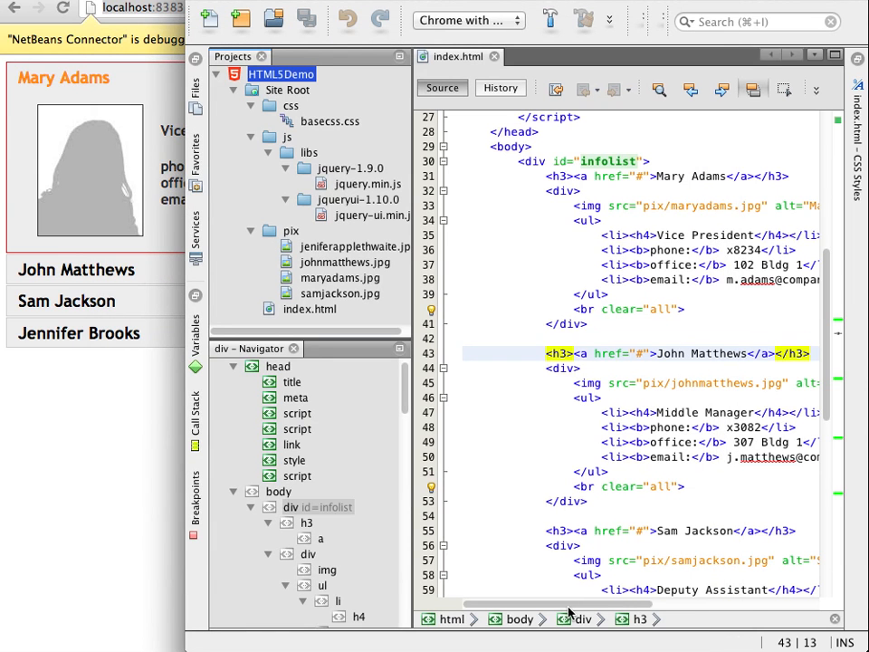